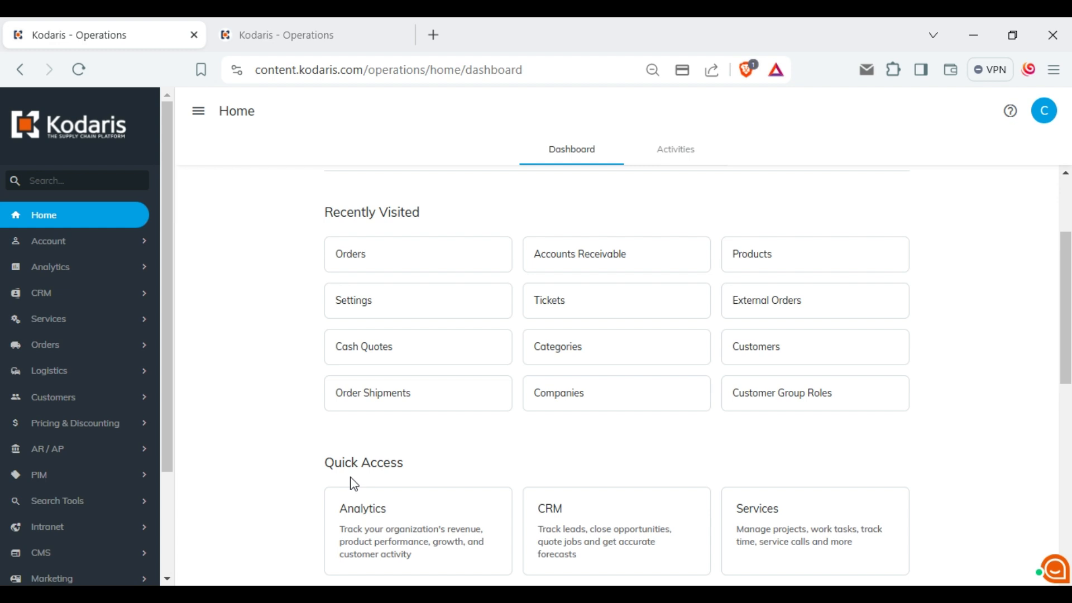
mouse_move(115, 205)
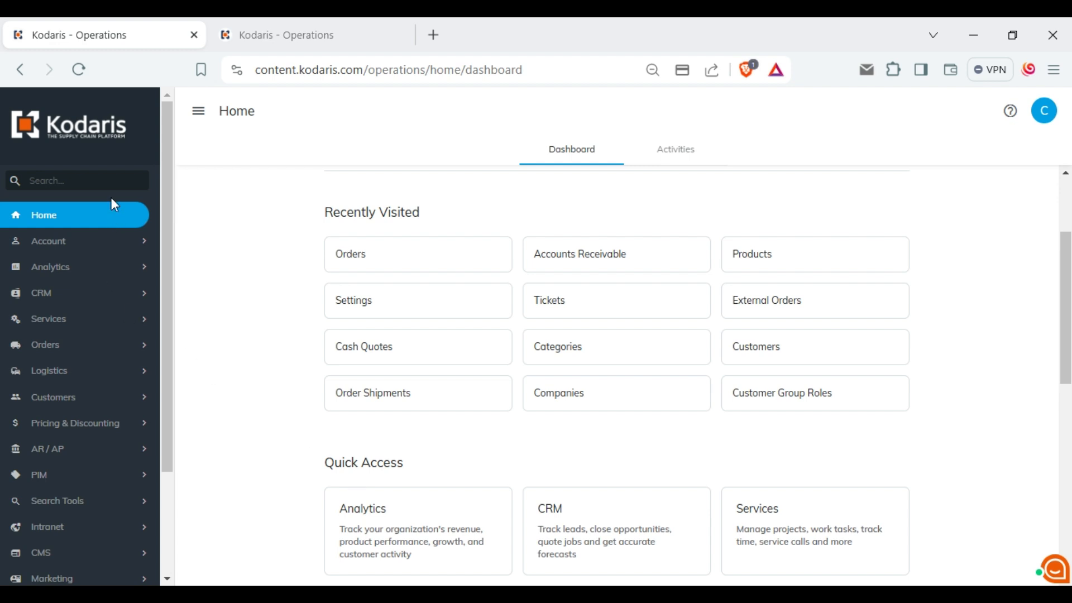
Find and open the Orders list via the sidebar search for 'order'
type("order")
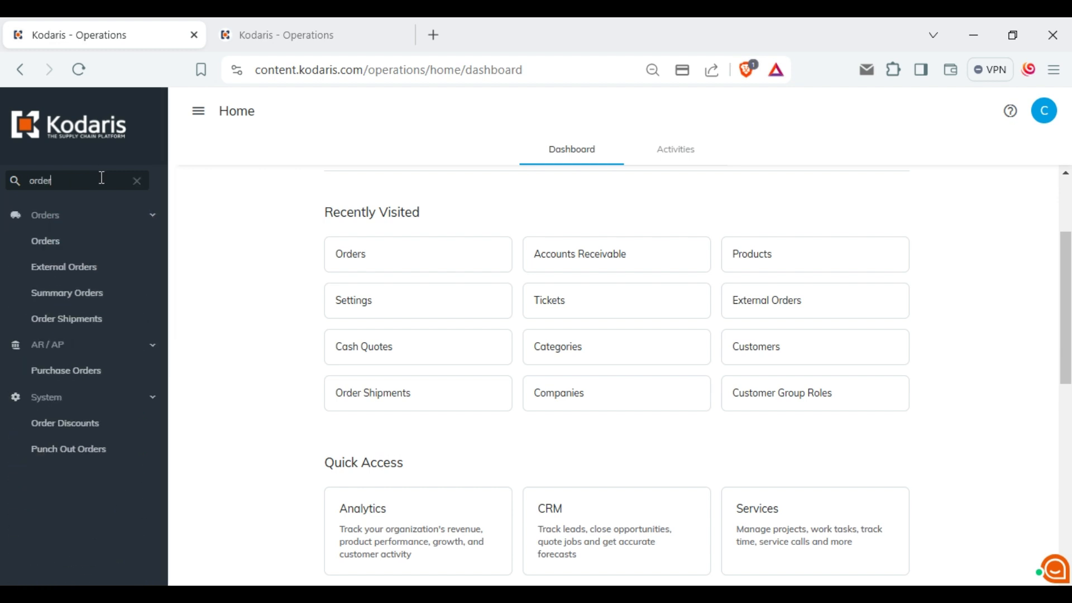
left_click(46, 241)
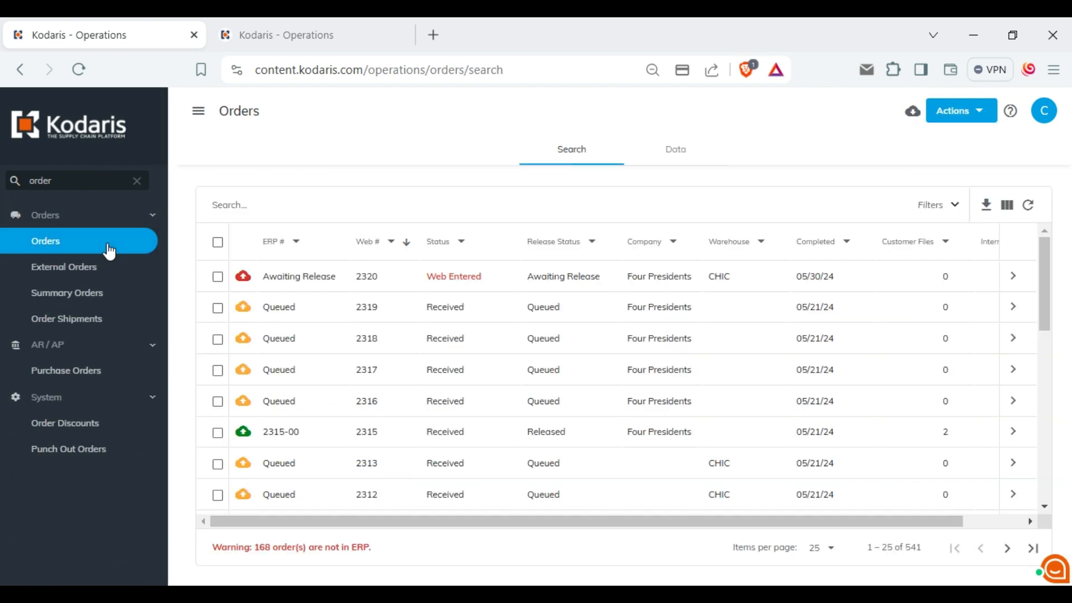
mouse_move(956, 357)
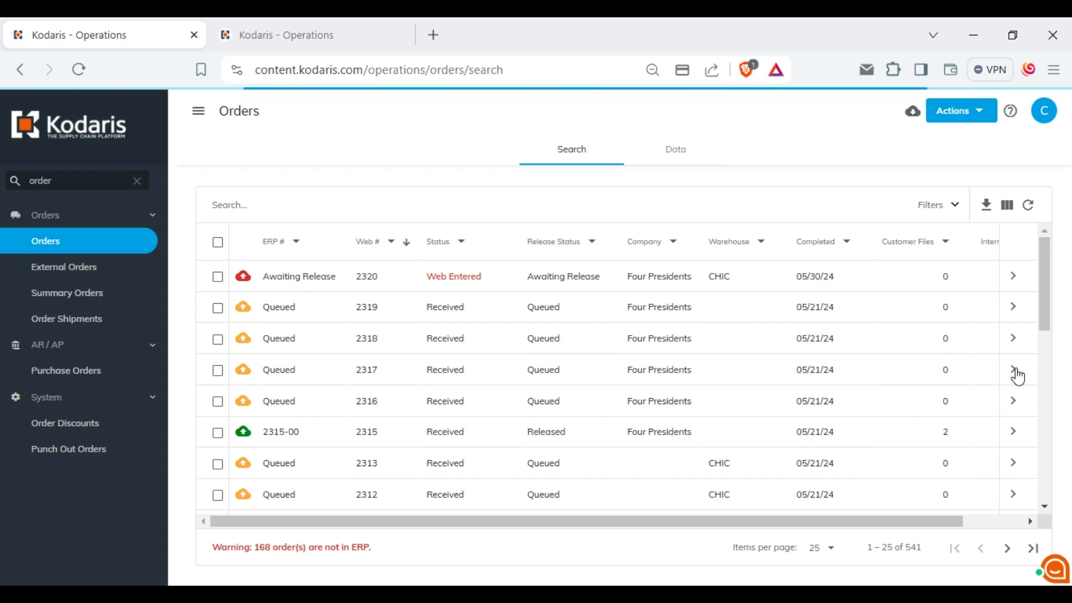
Open order 2317's Pay Order dialog for a new credit card and show its transaction types
left_click(1013, 370)
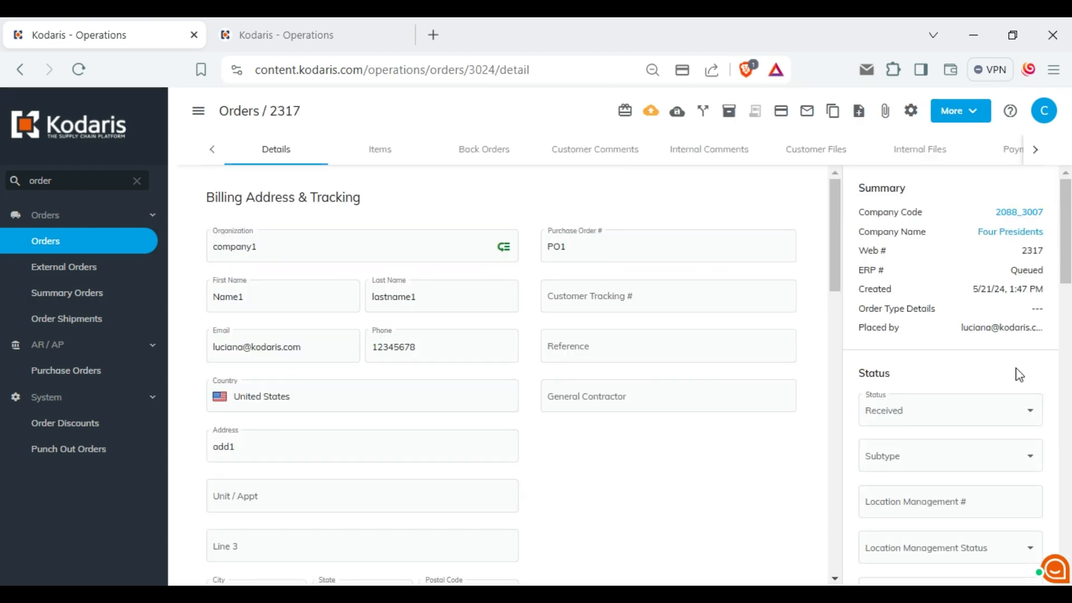
mouse_move(782, 110)
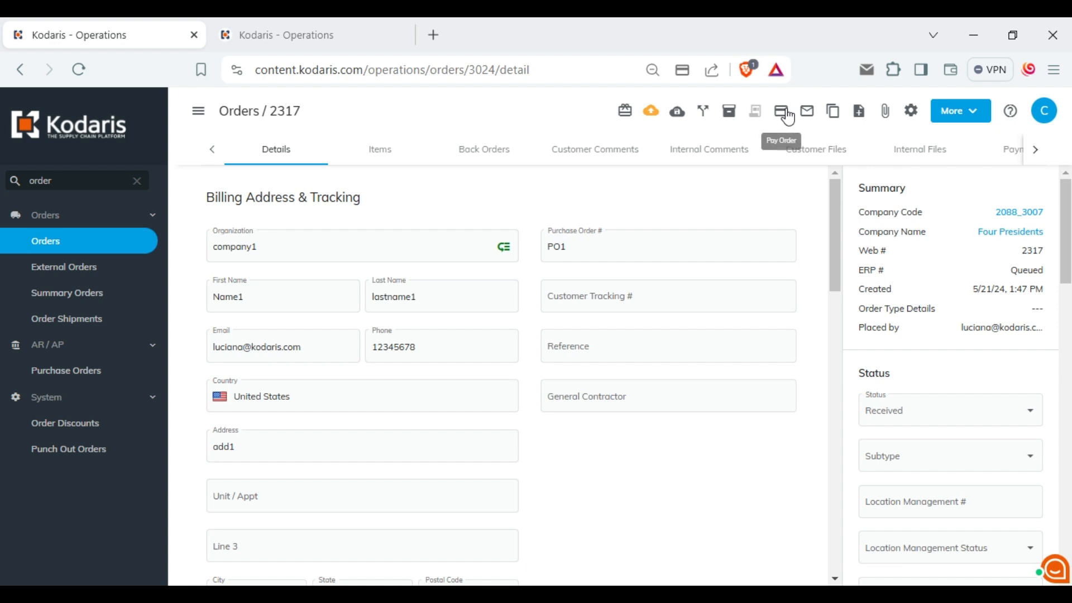
left_click(782, 110)
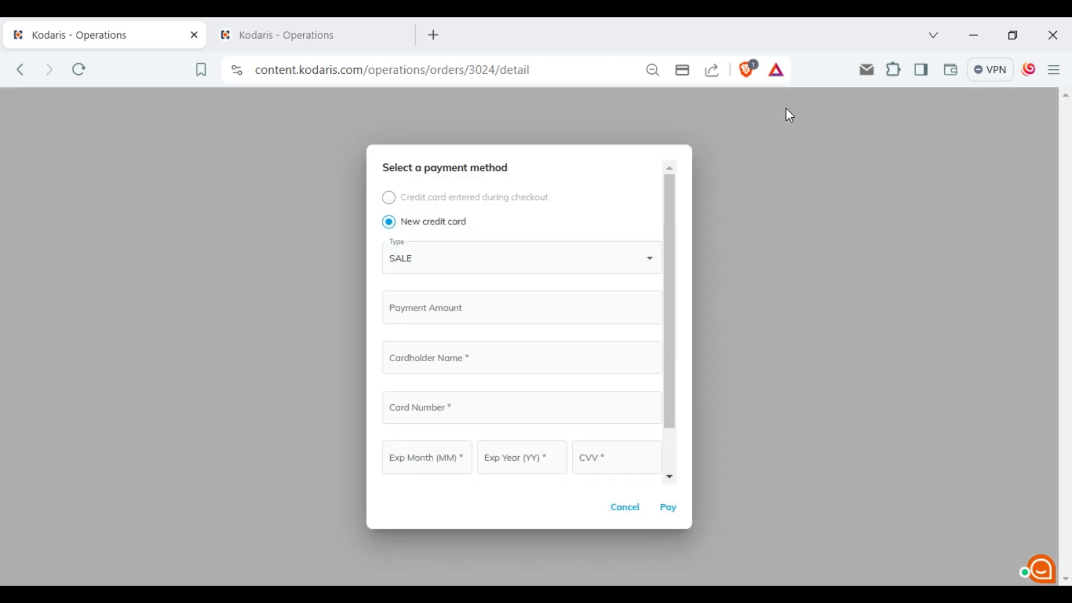
mouse_move(450, 239)
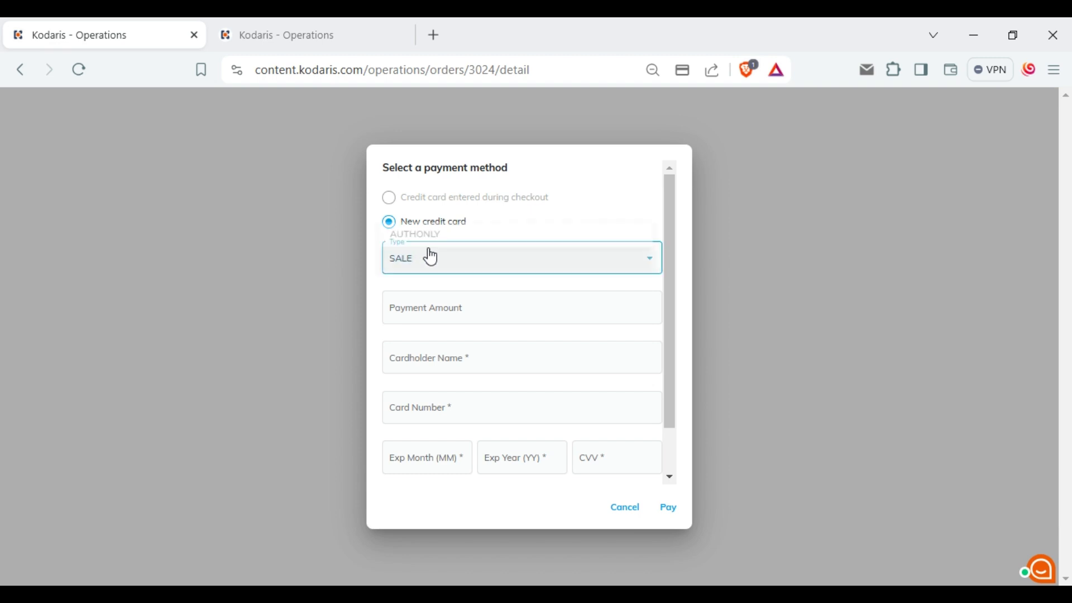
left_click(521, 258)
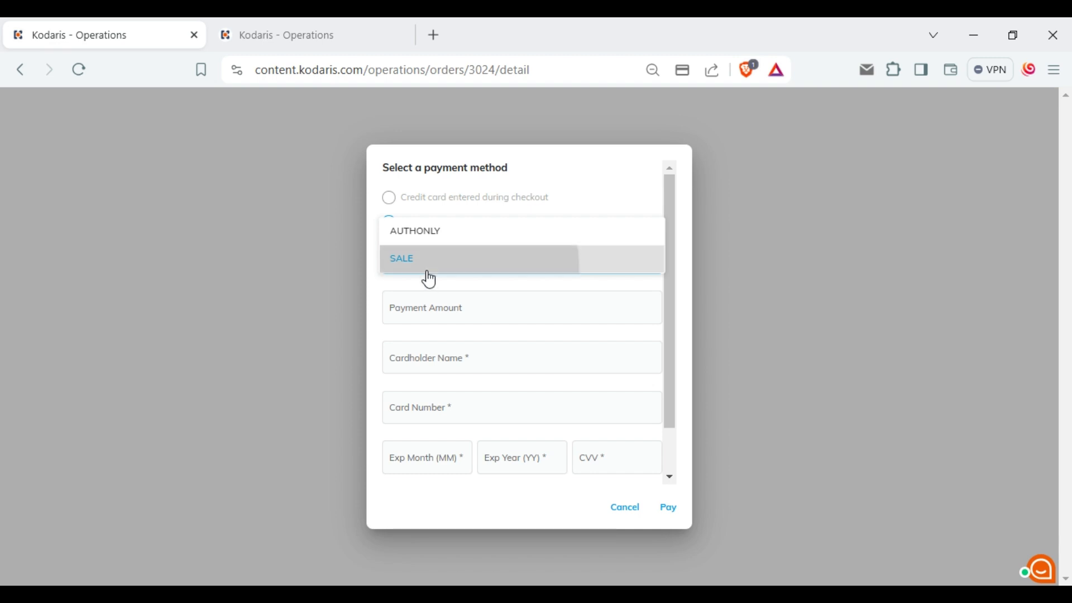
Choose SALE type with amount 1 and cardholder name Carmen
left_click(401, 258)
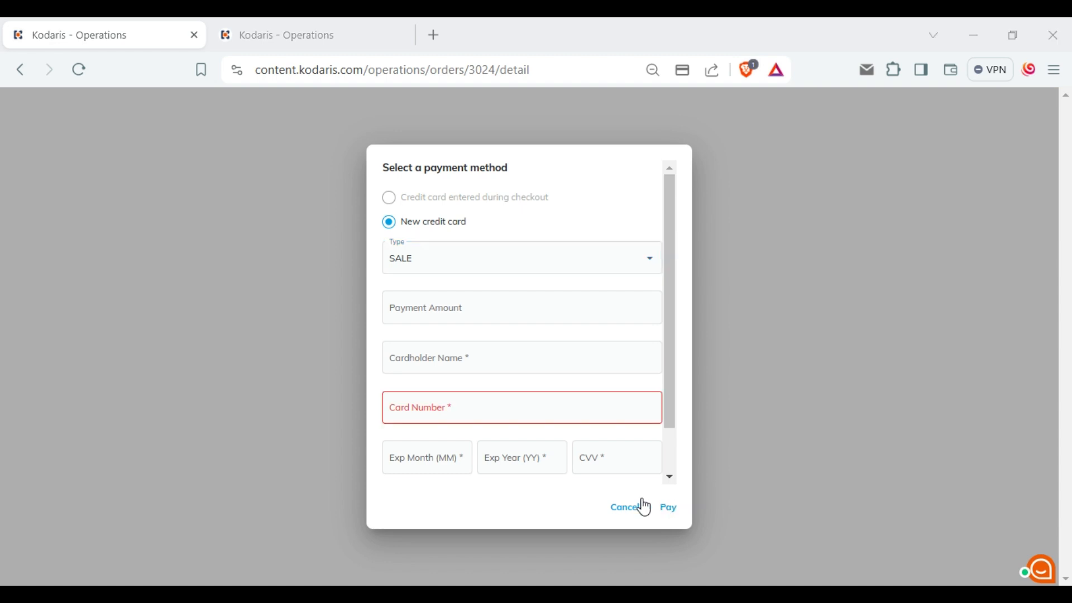
mouse_move(449, 290)
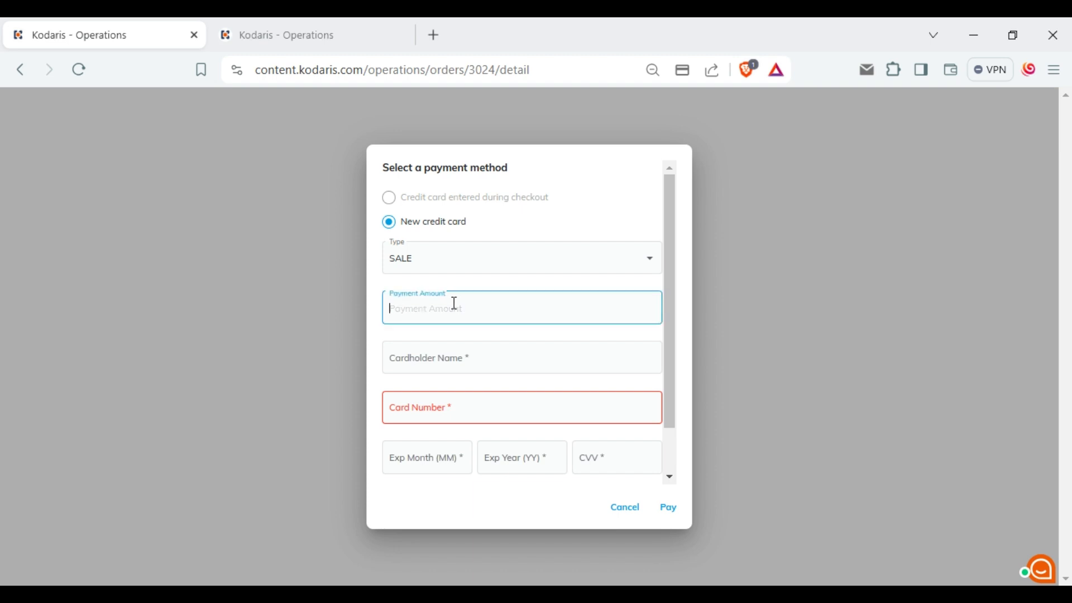
type("1")
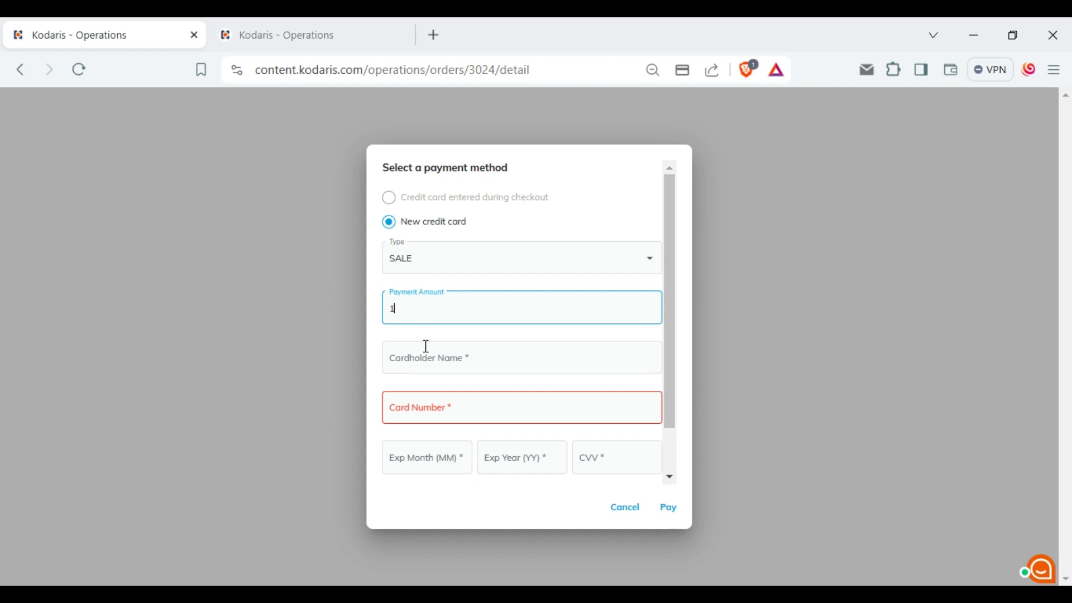
type("Carmen")
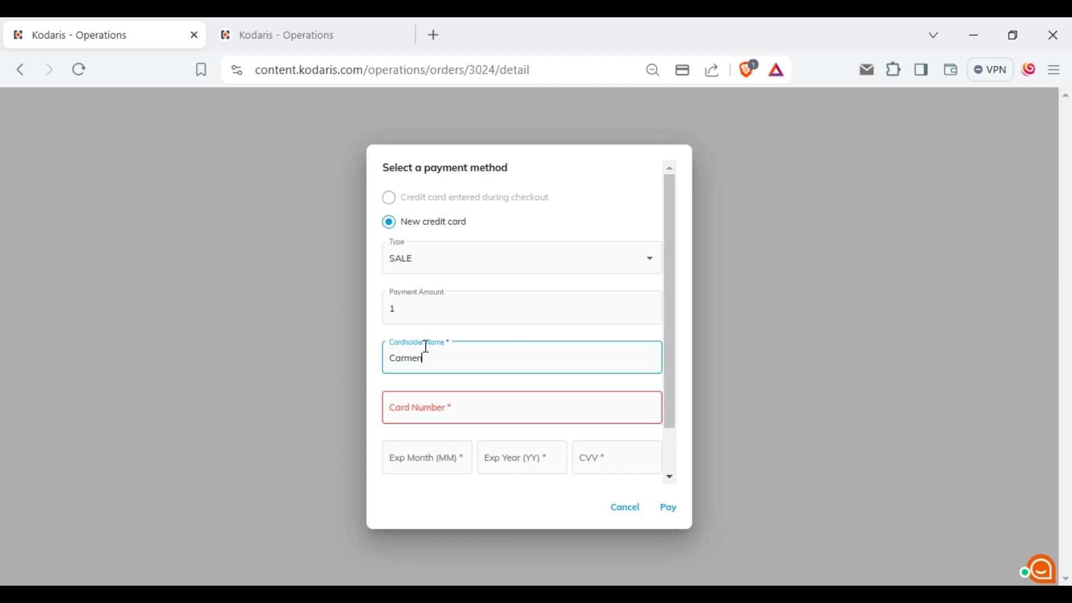
left_click(521, 406)
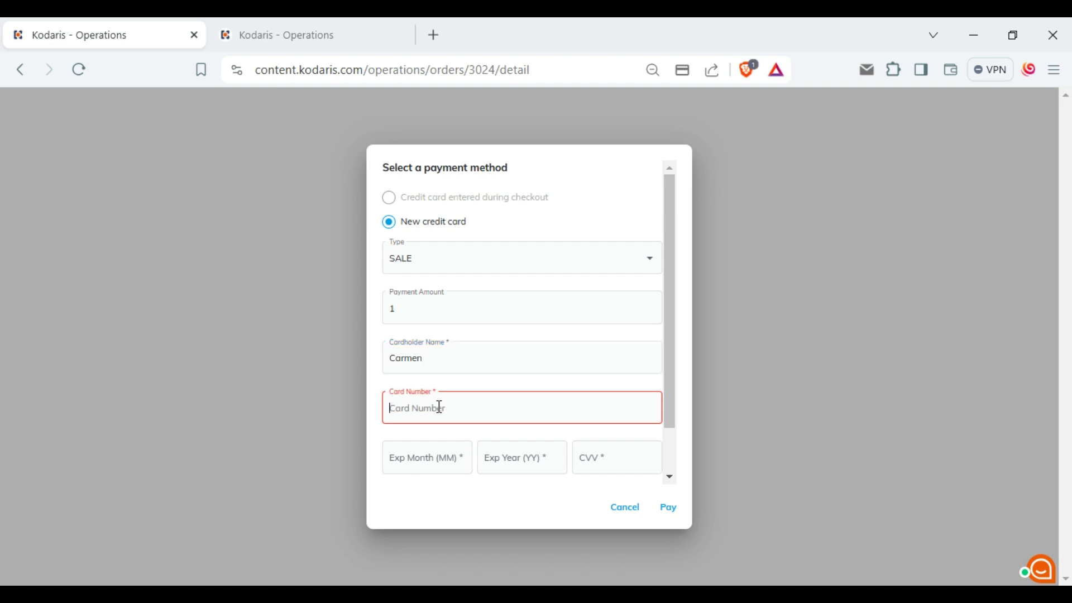
type("4000000000000002")
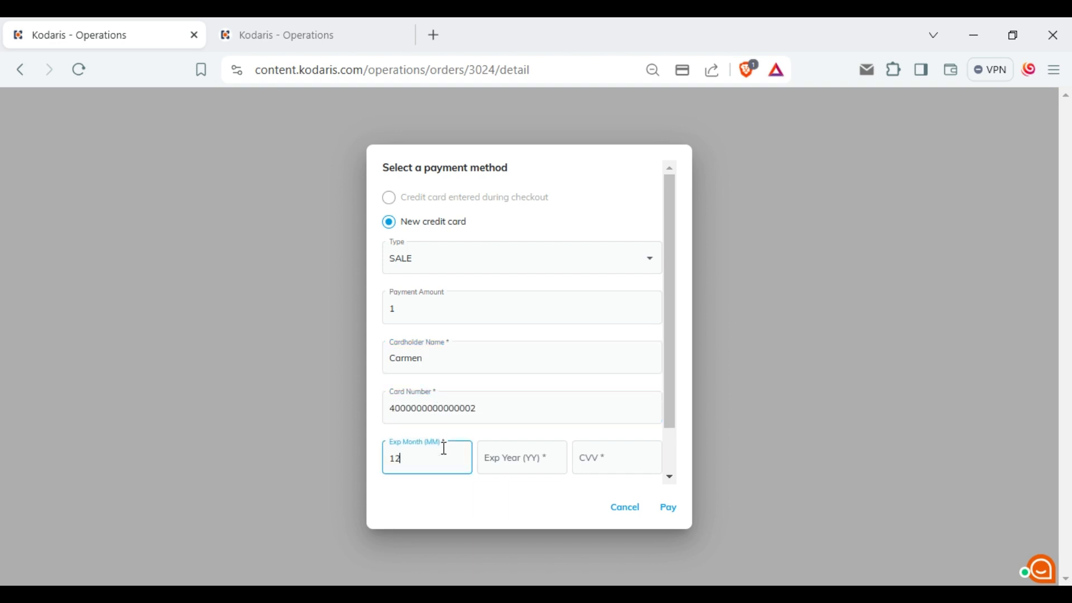
type("25")
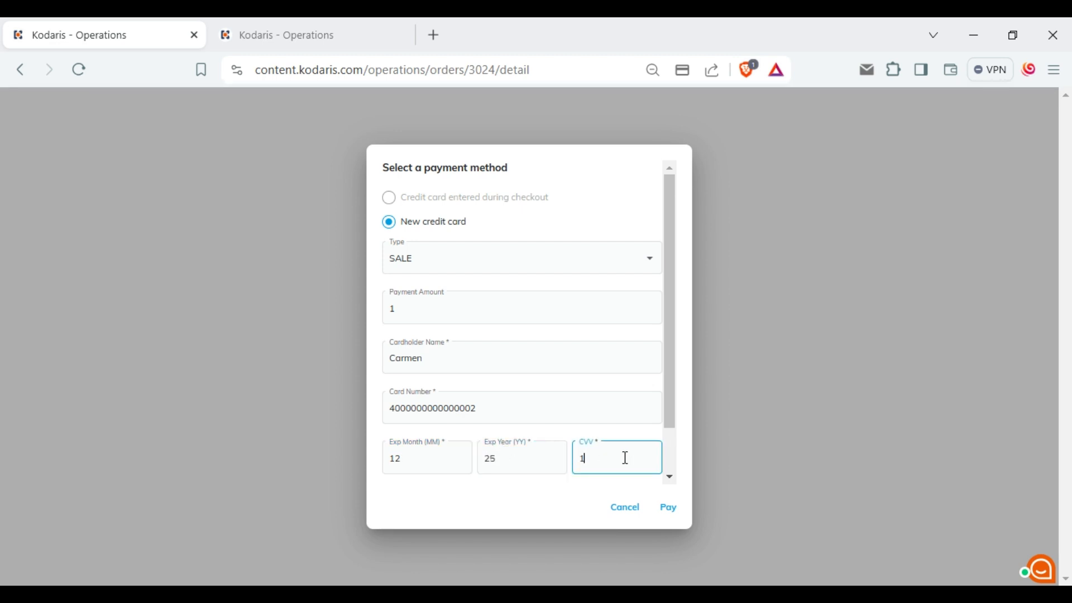
type("23")
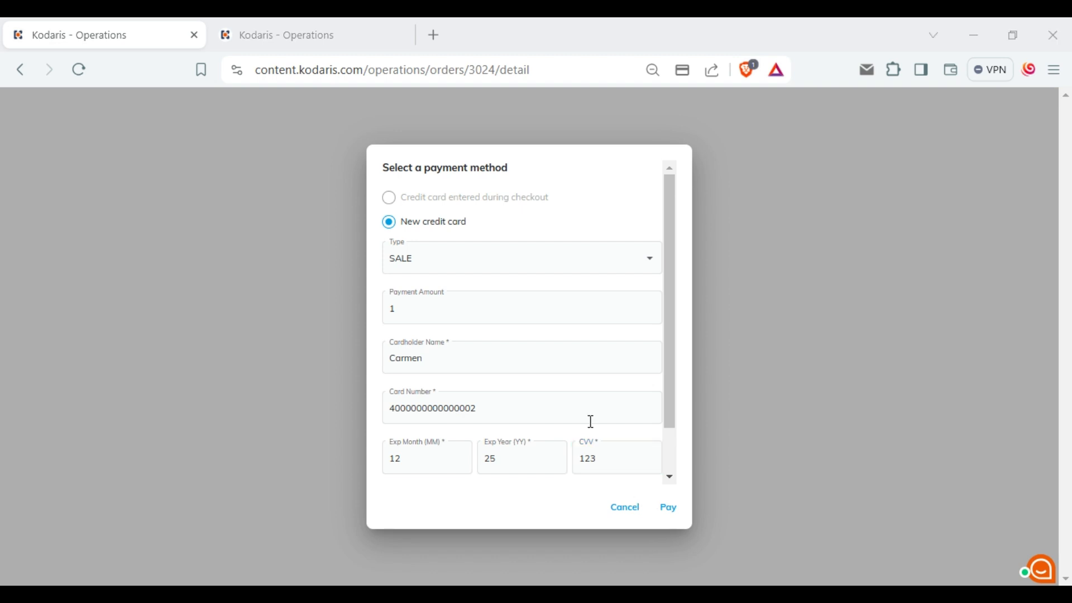
scroll("down", 3)
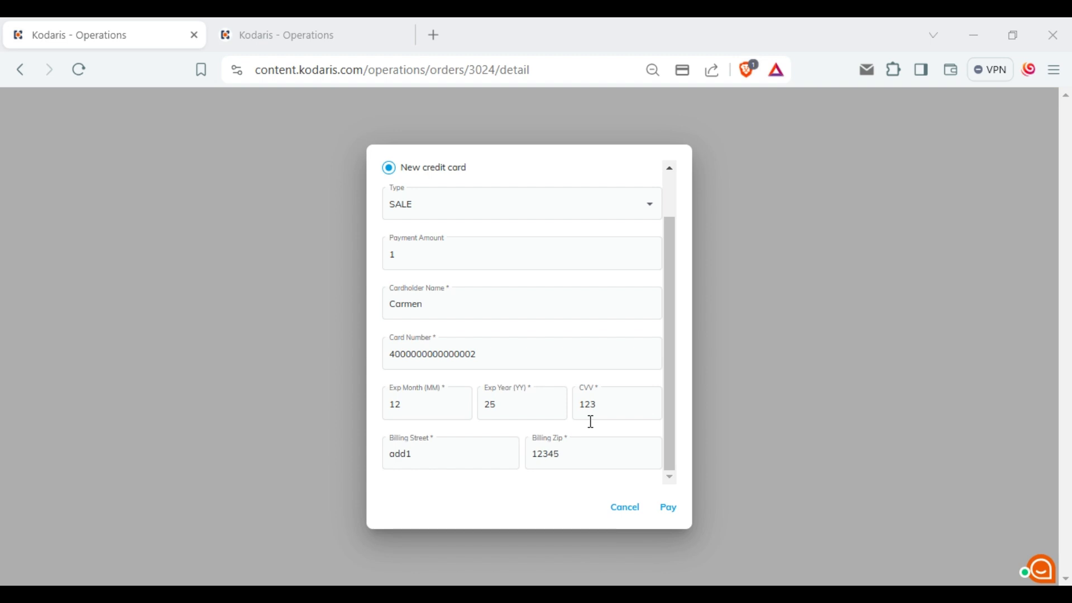
mouse_move(660, 520)
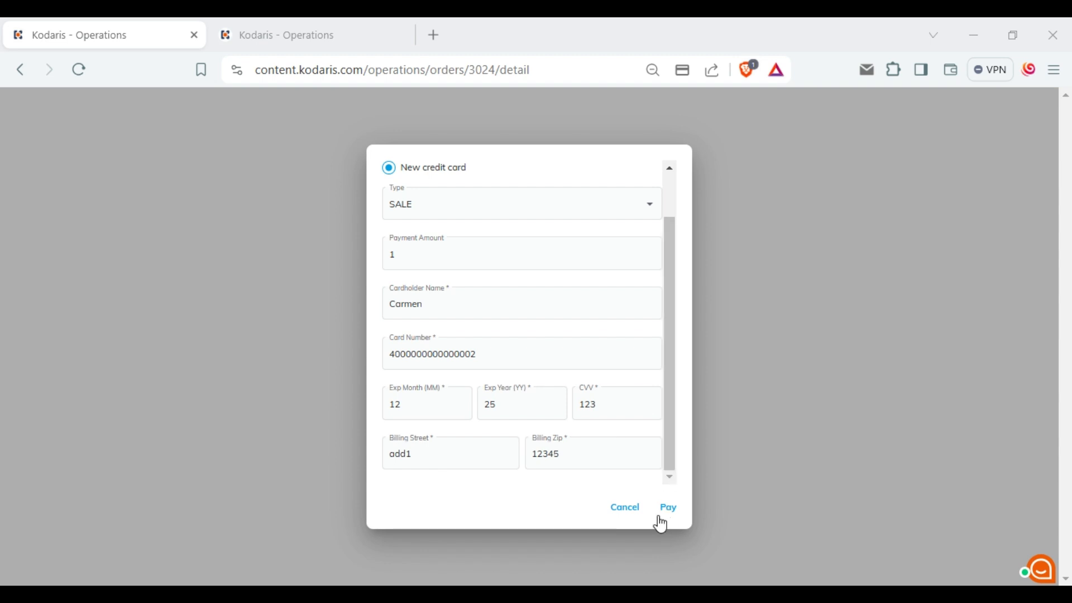
Submit the SALE payment for order 2317 and land back on its details
left_click(668, 507)
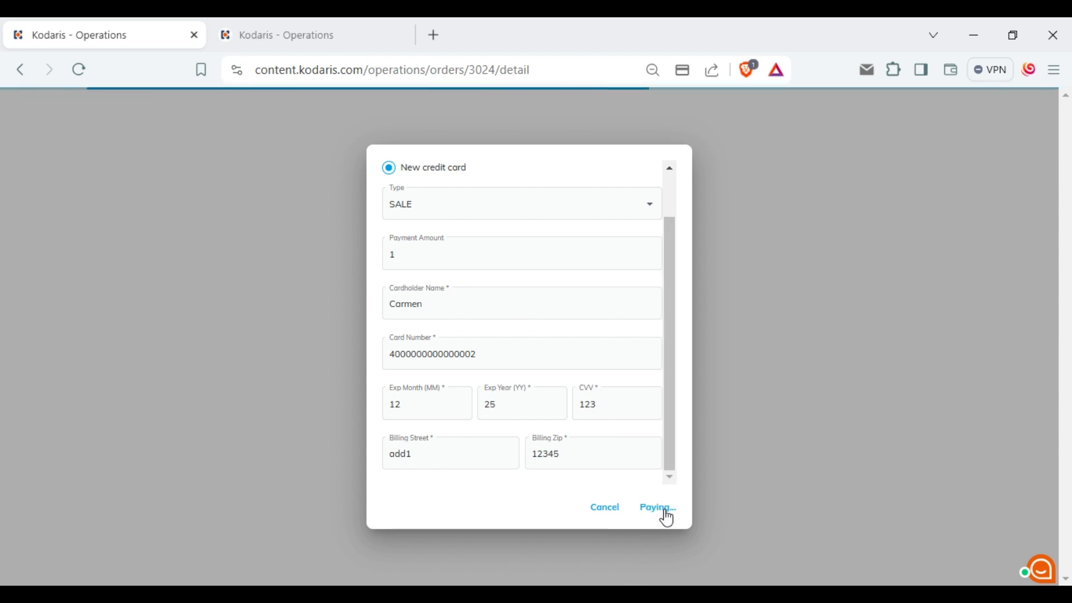
left_click(656, 507)
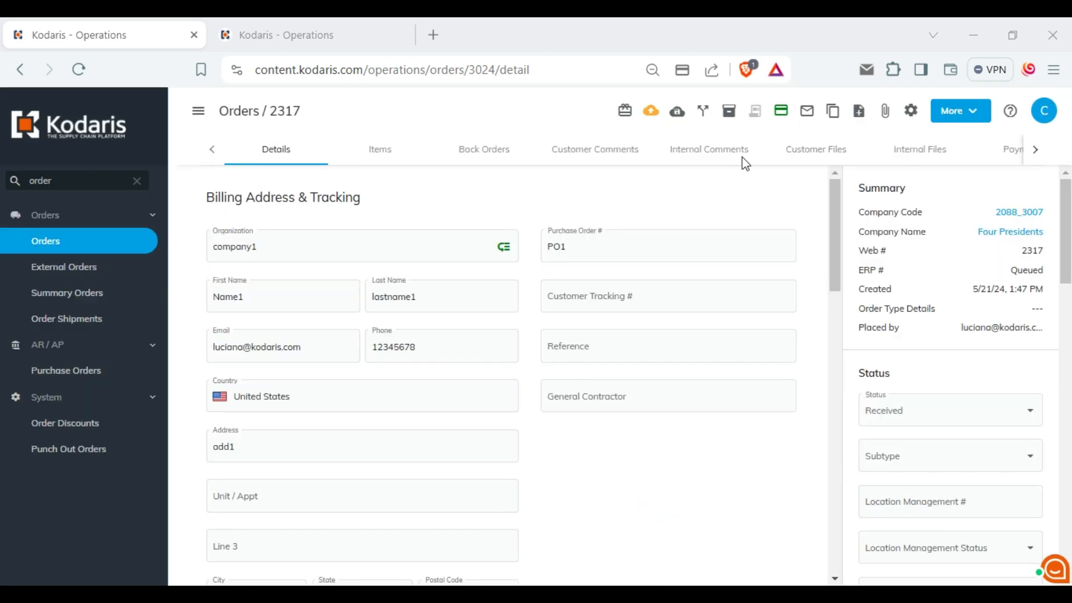
mouse_move(814, 86)
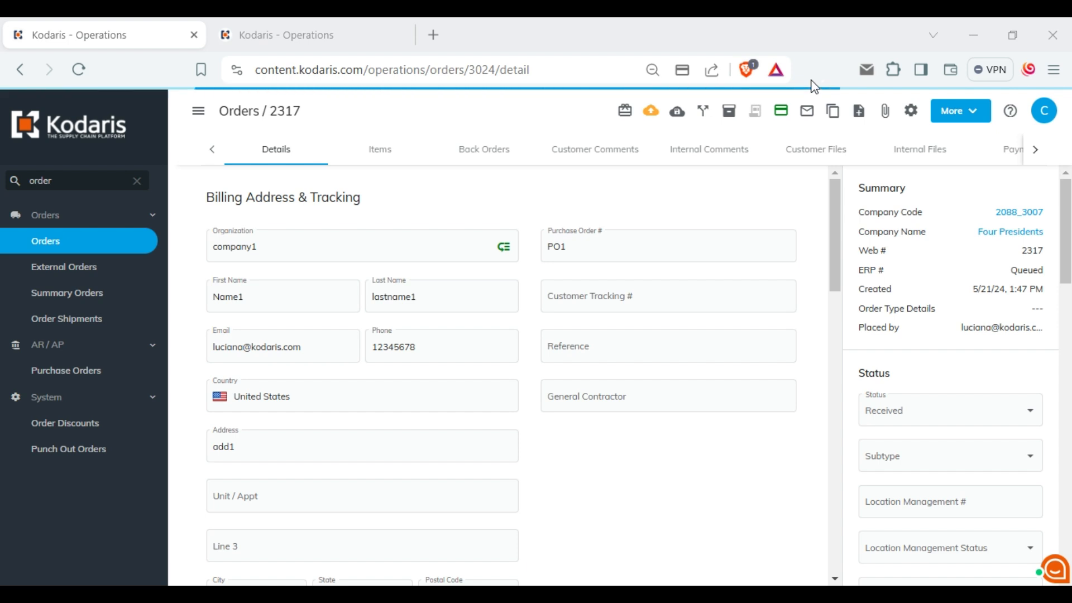
mouse_move(805, 111)
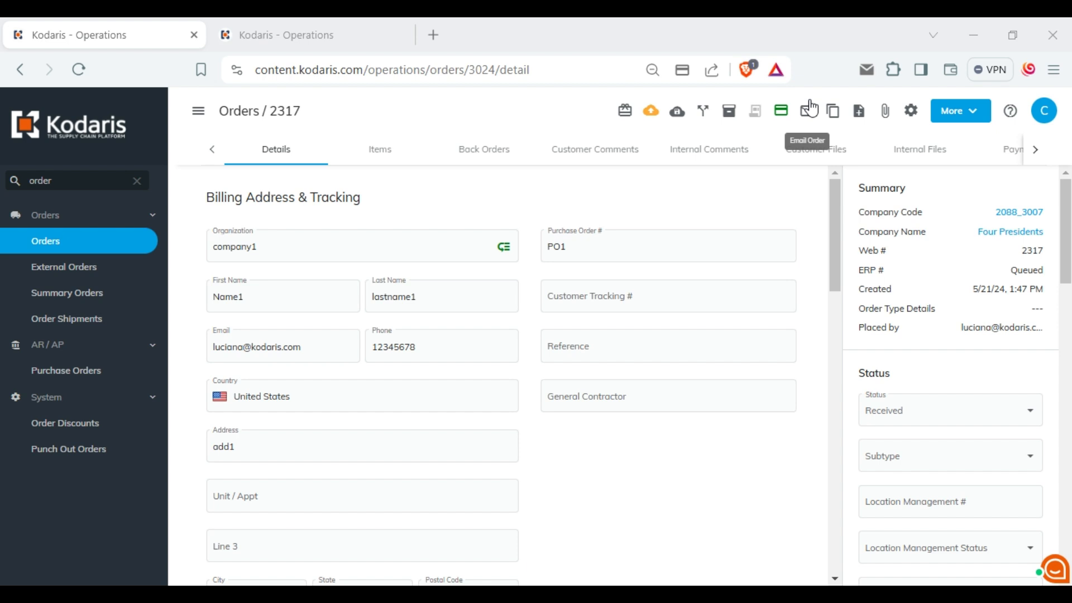
mouse_move(1065, 168)
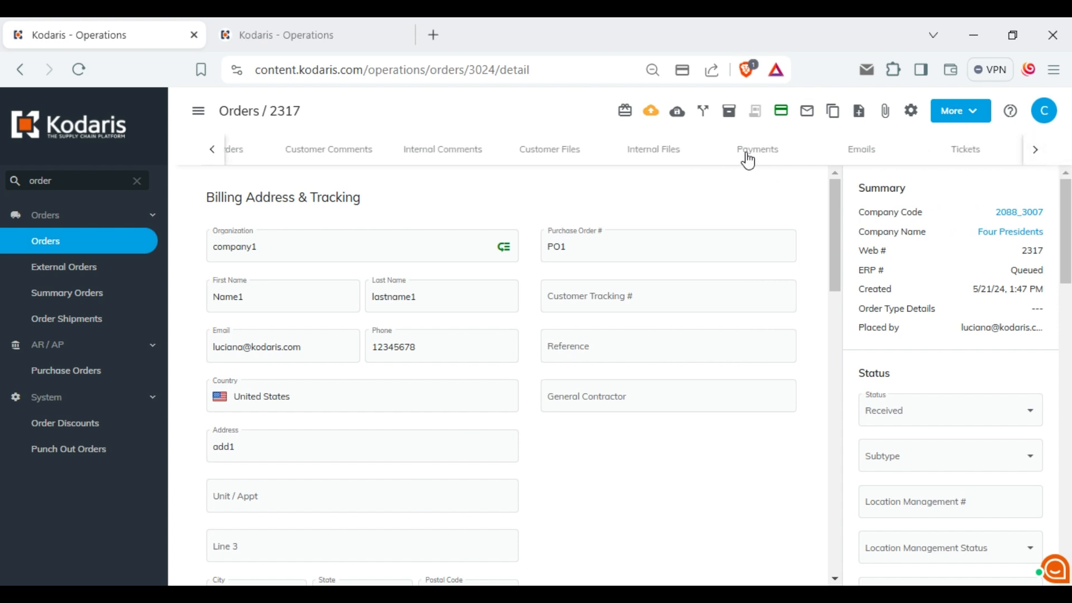
Show order 2317's payments with the Payment Type column added, highlighting SALE
left_click(757, 149)
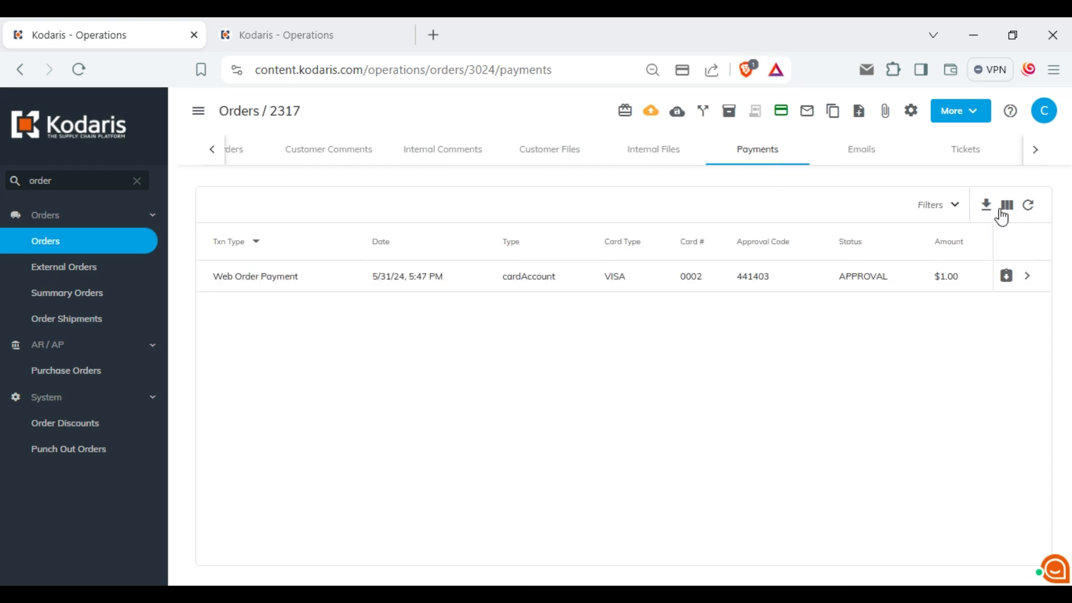
left_click(1006, 204)
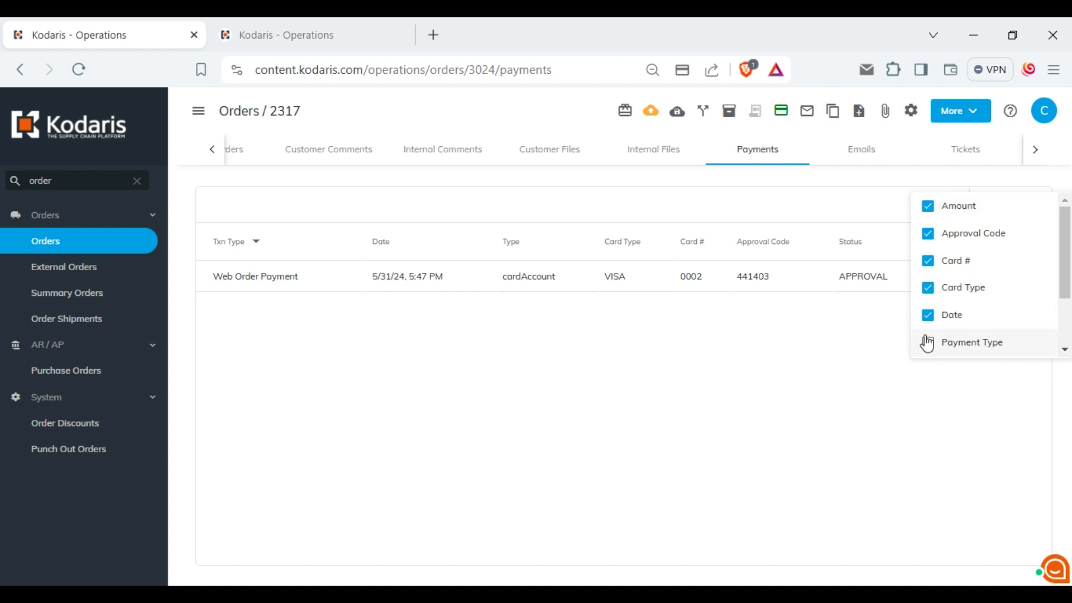
left_click(928, 342)
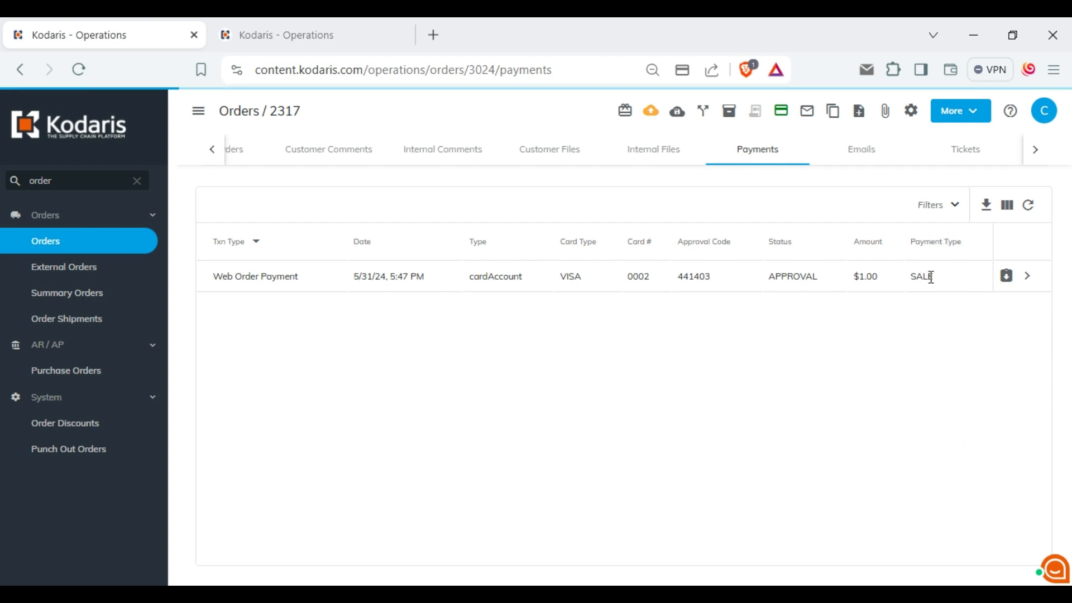
double_click(922, 276)
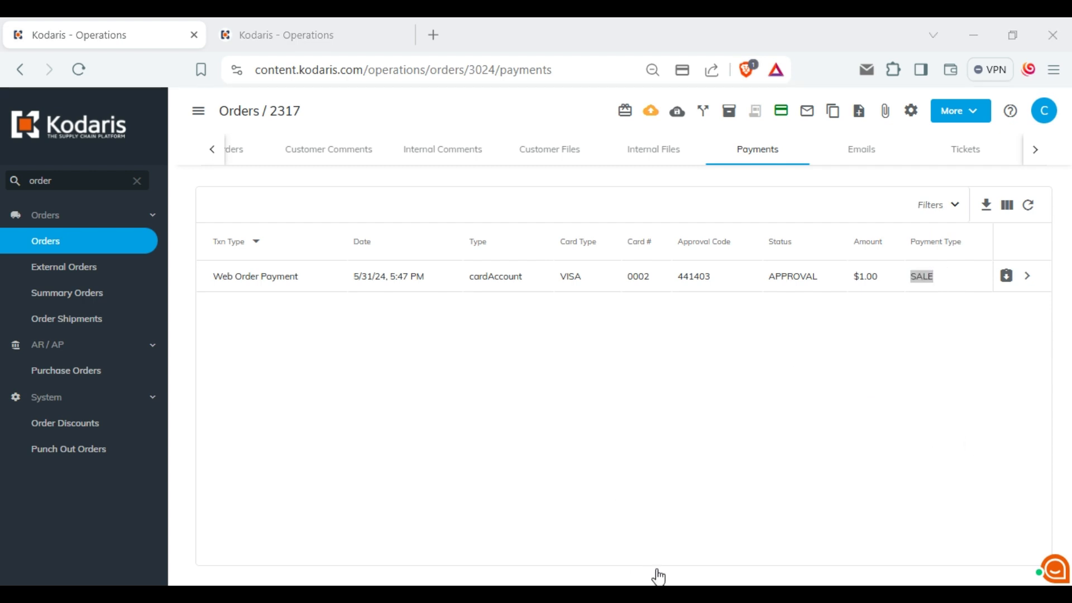
mouse_move(589, 500)
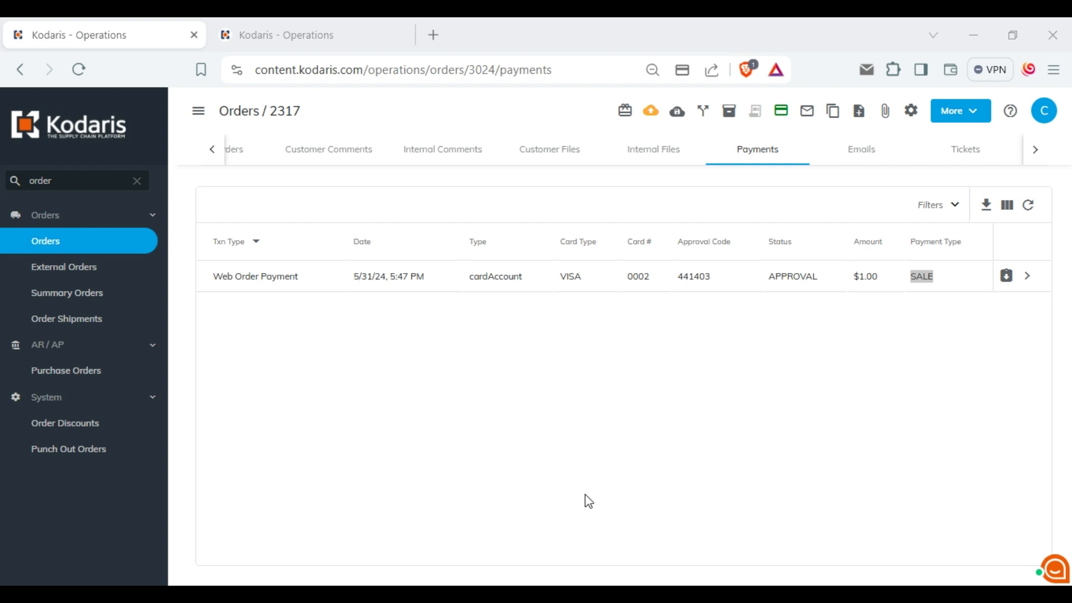
mouse_move(248, 115)
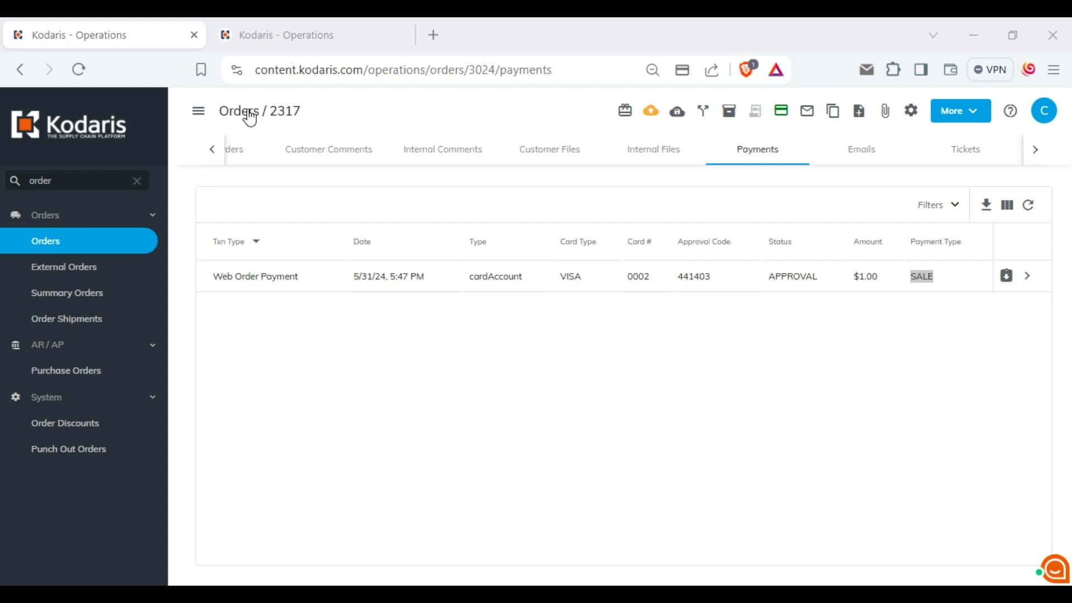
Go back to Orders, open order 2316 and bring up its Pay Order dialog
left_click(46, 242)
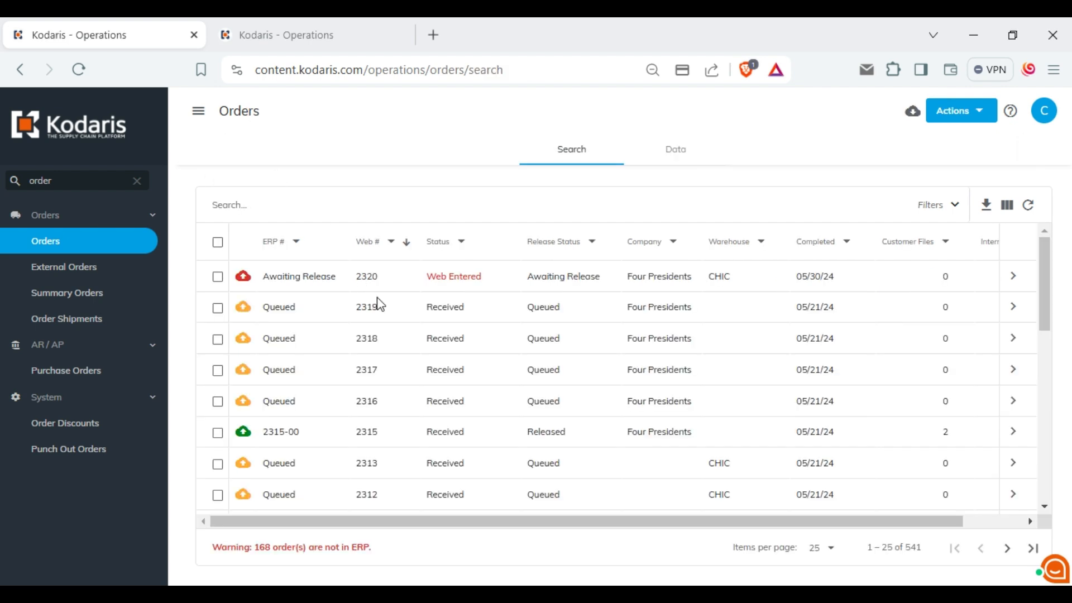
mouse_move(1004, 406)
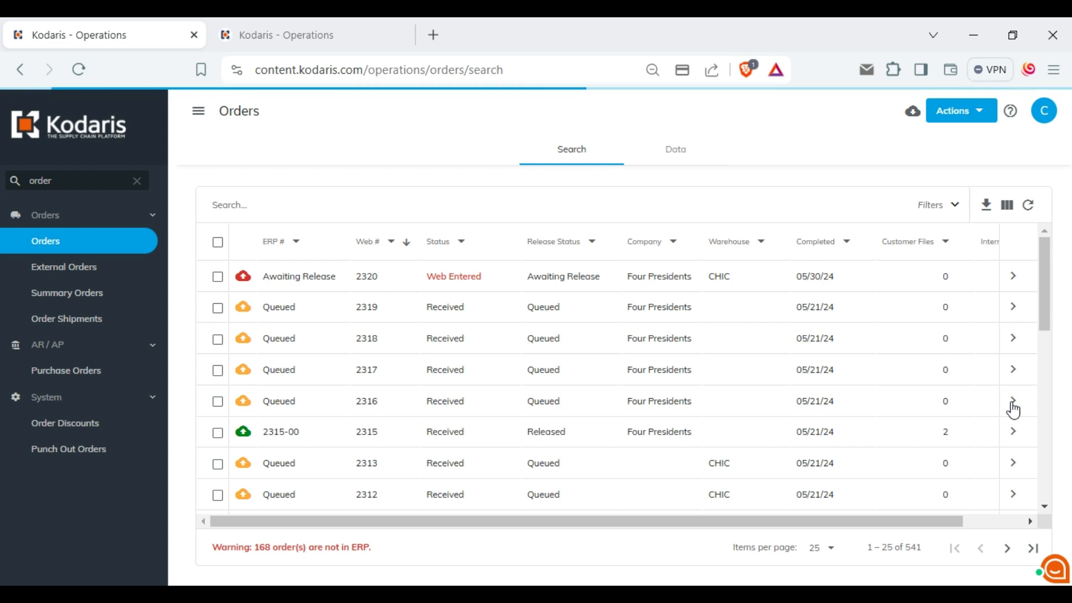
left_click(1013, 401)
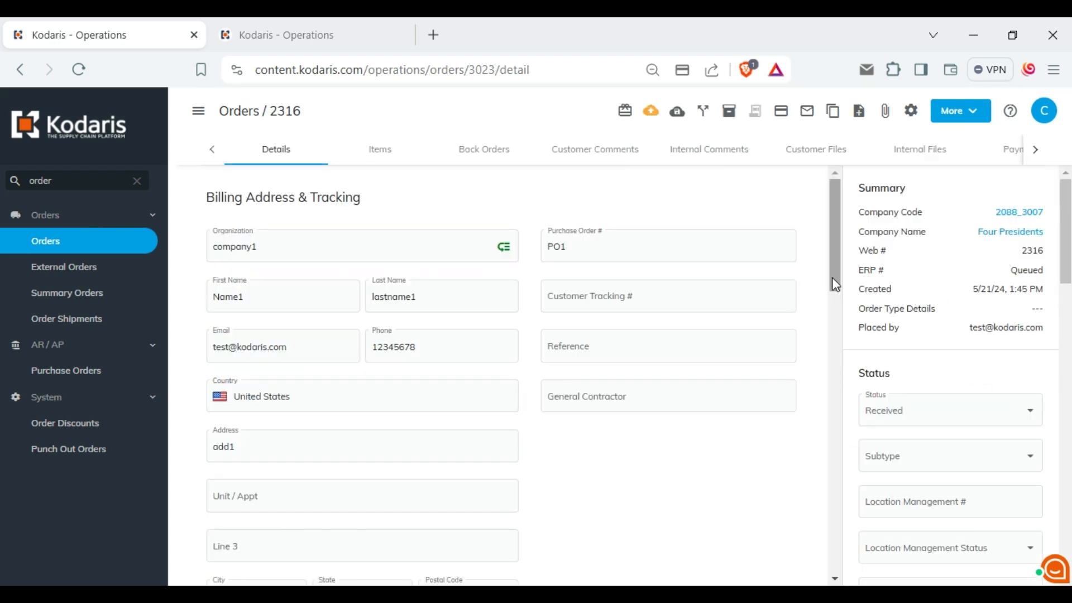
mouse_move(781, 110)
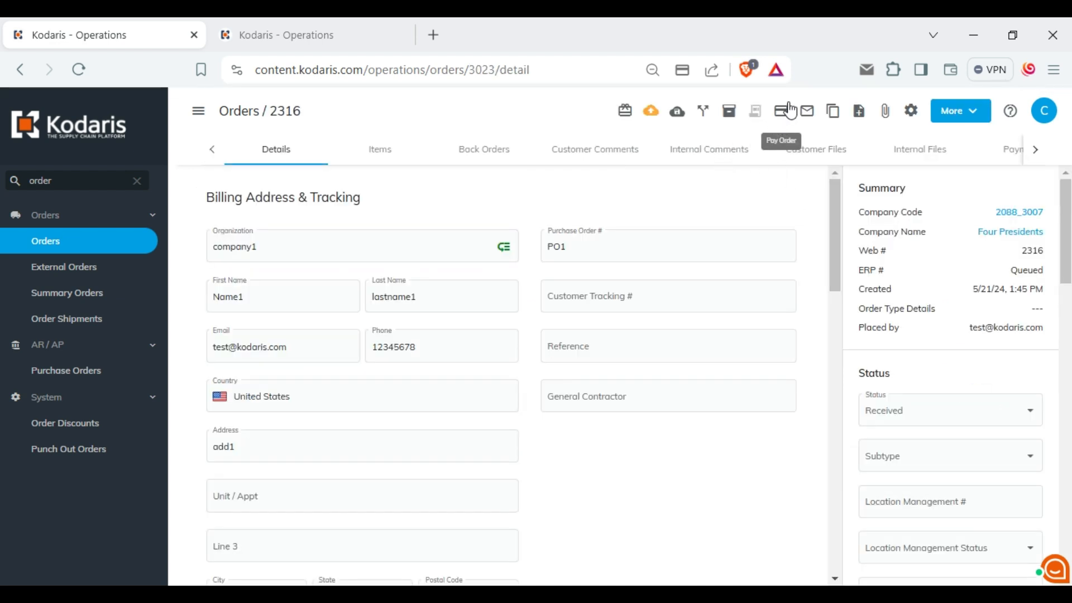
left_click(784, 110)
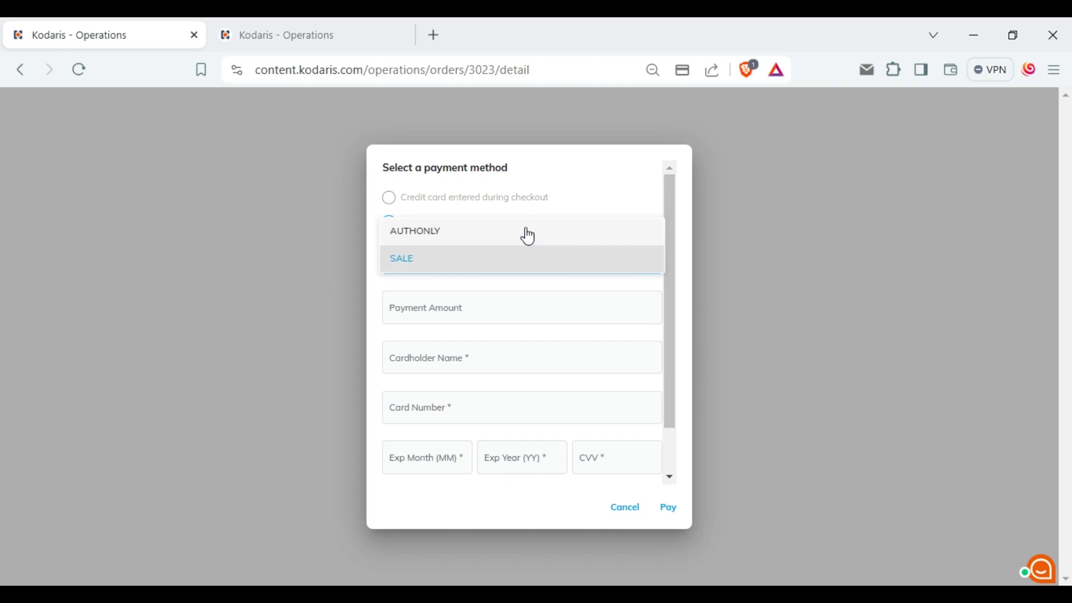
Choose AUTHONLY type with amount 1 and cardholder name carmen
left_click(414, 230)
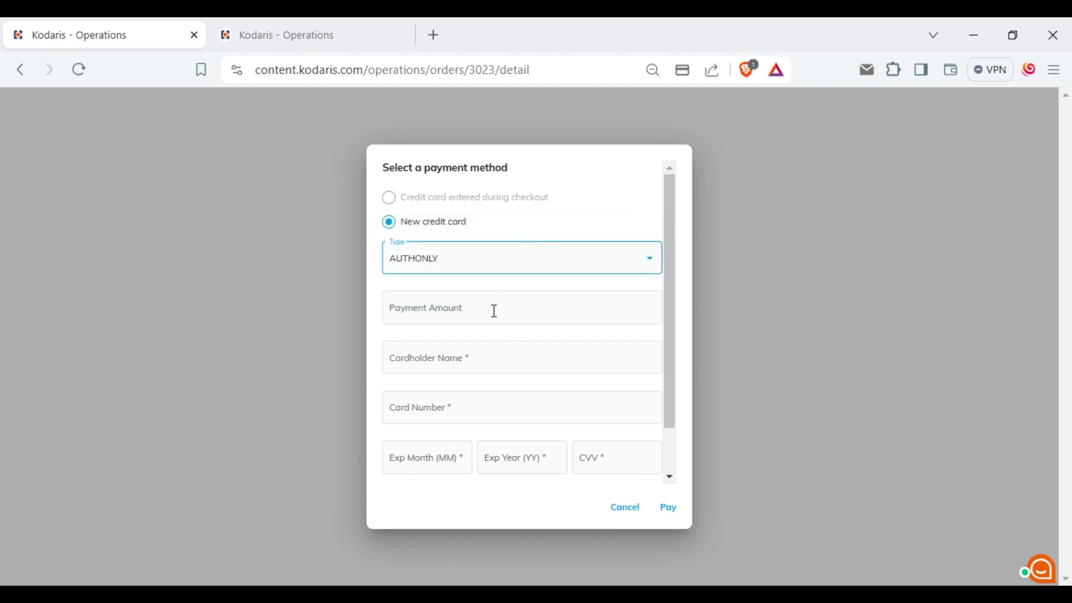
type("1")
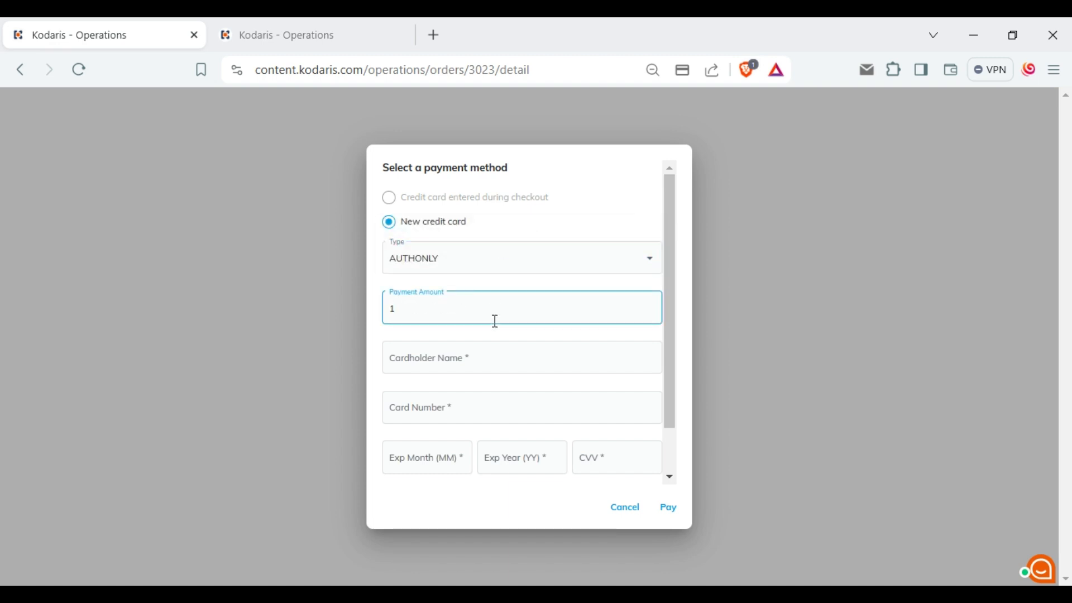
left_click(521, 357)
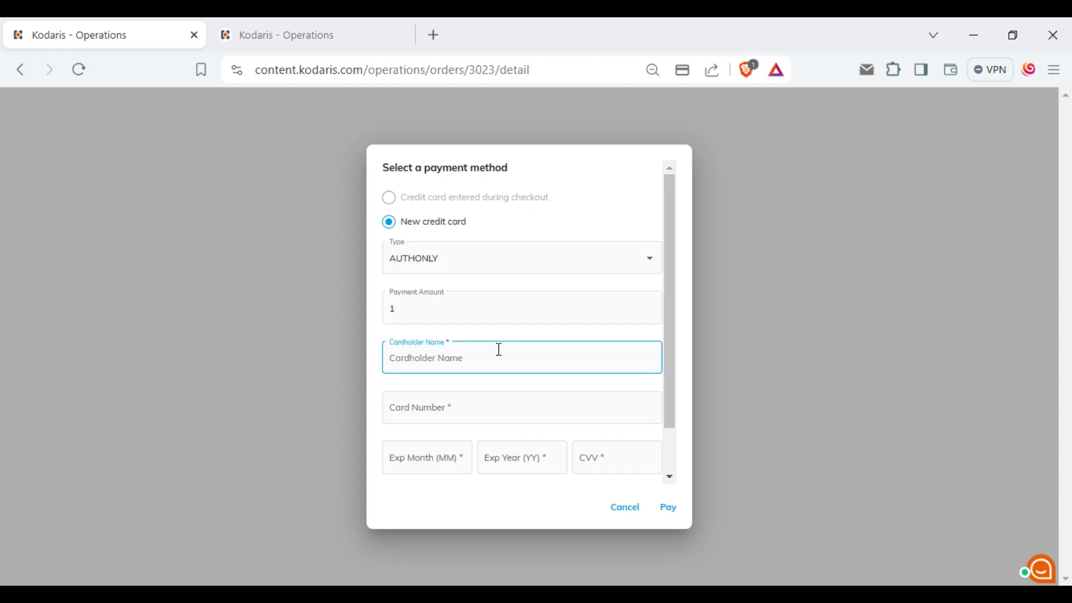
left_click(522, 357)
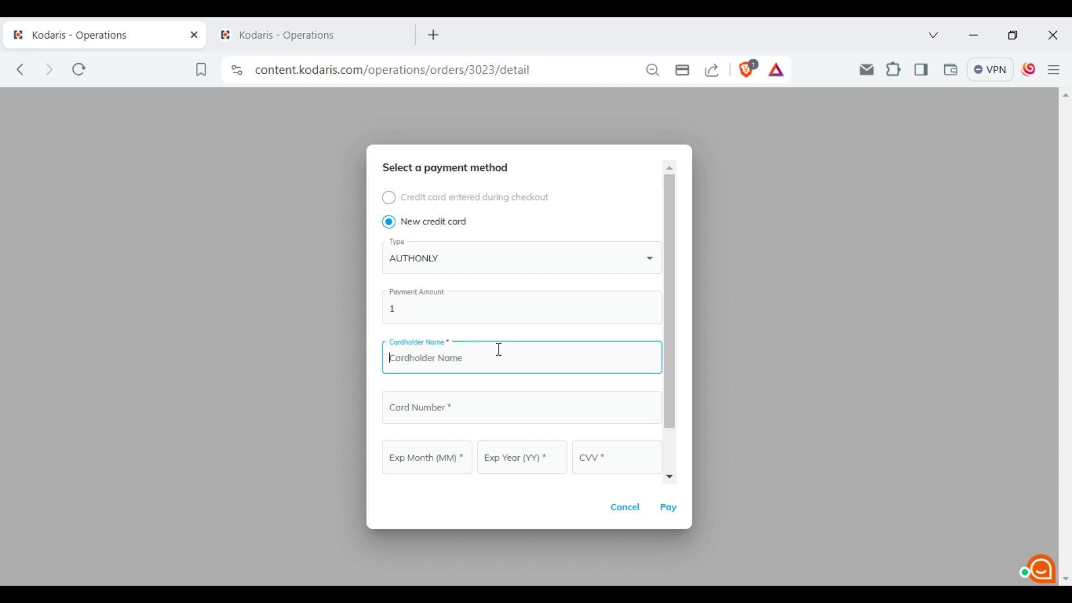
type("c")
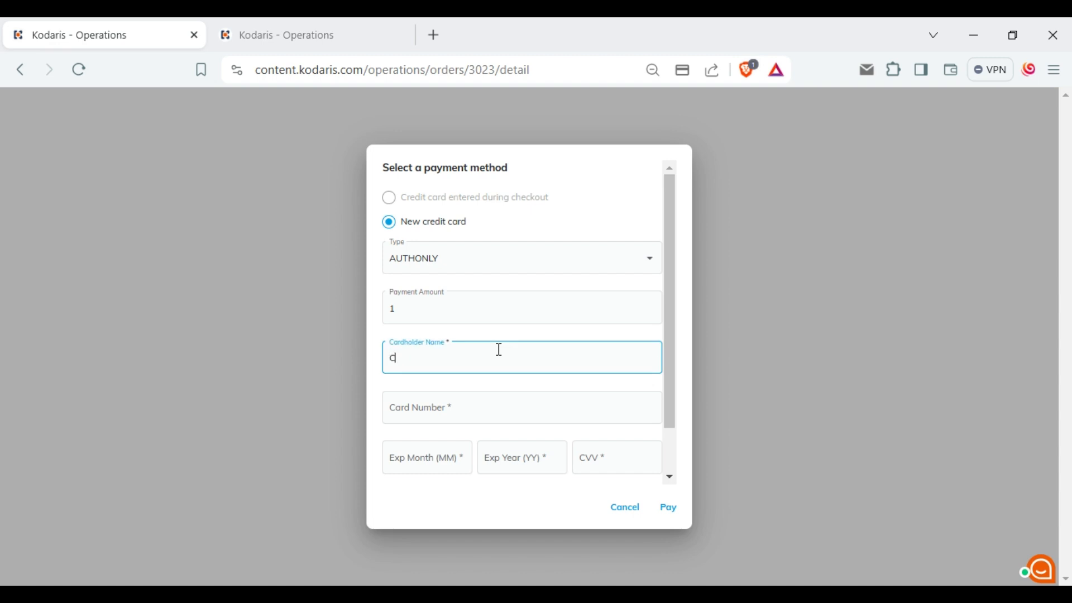
type("armen")
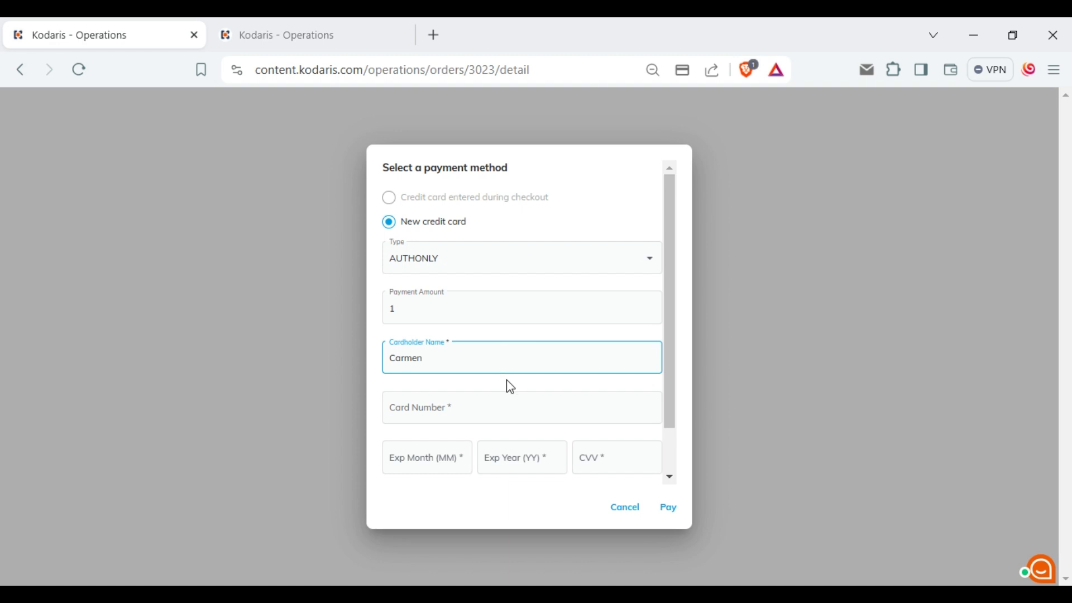
type("4000000000000002")
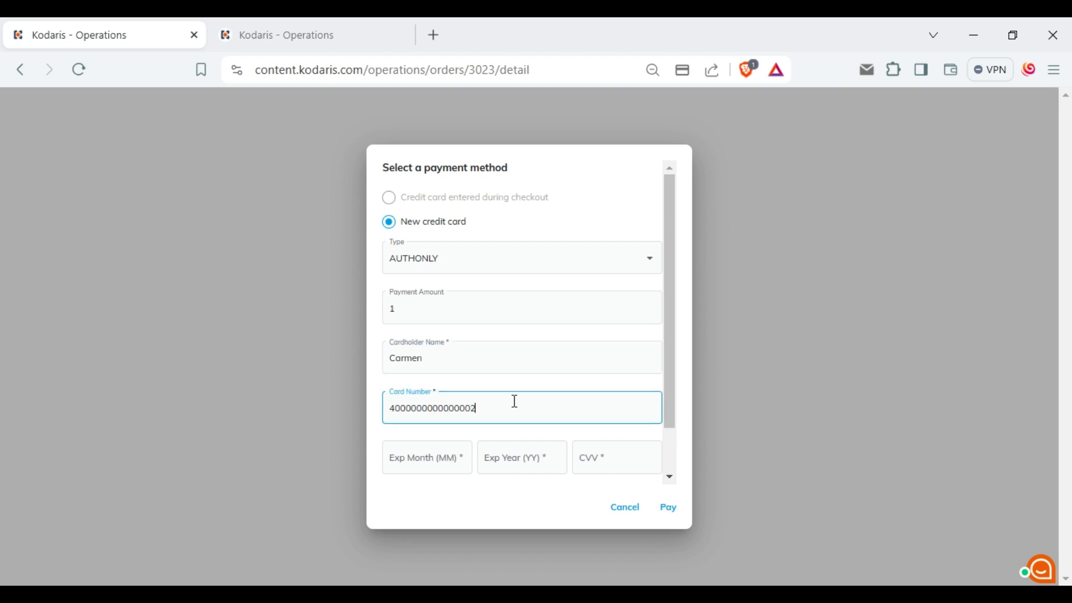
type("12")
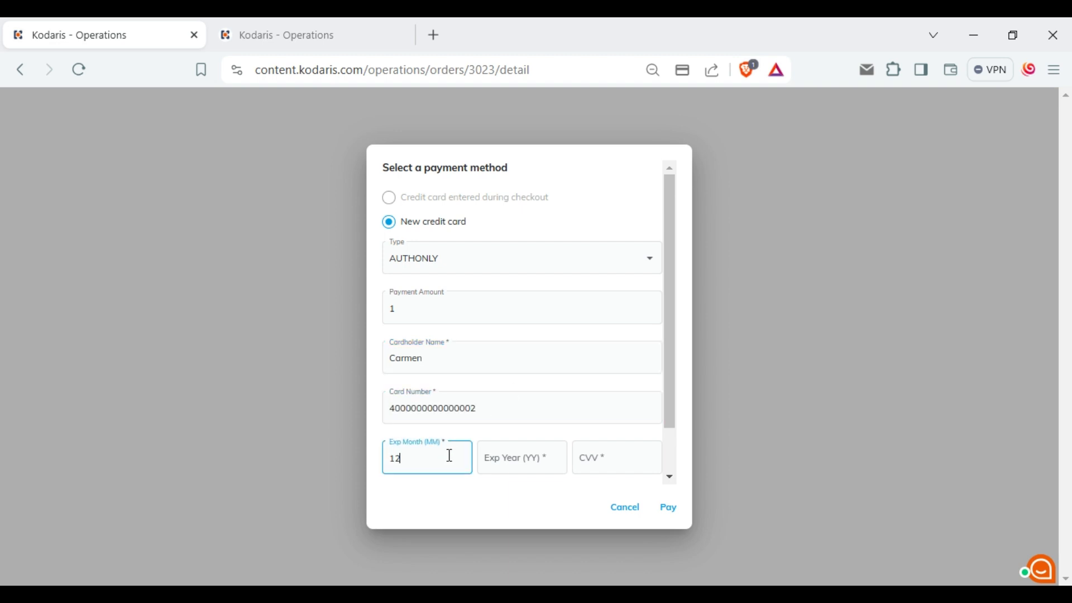
type("25")
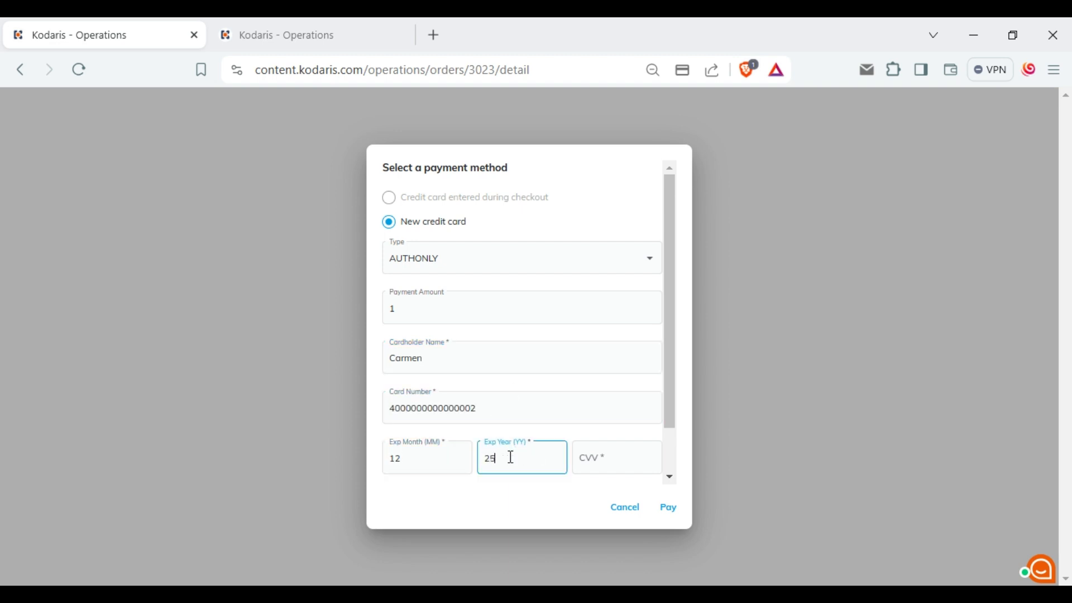
type("12")
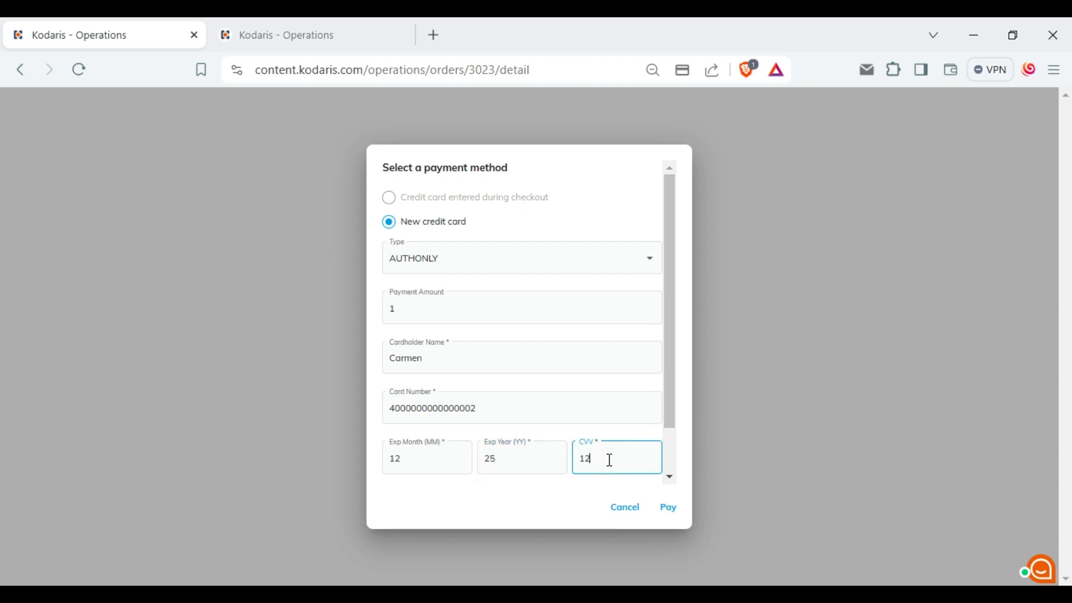
type("3")
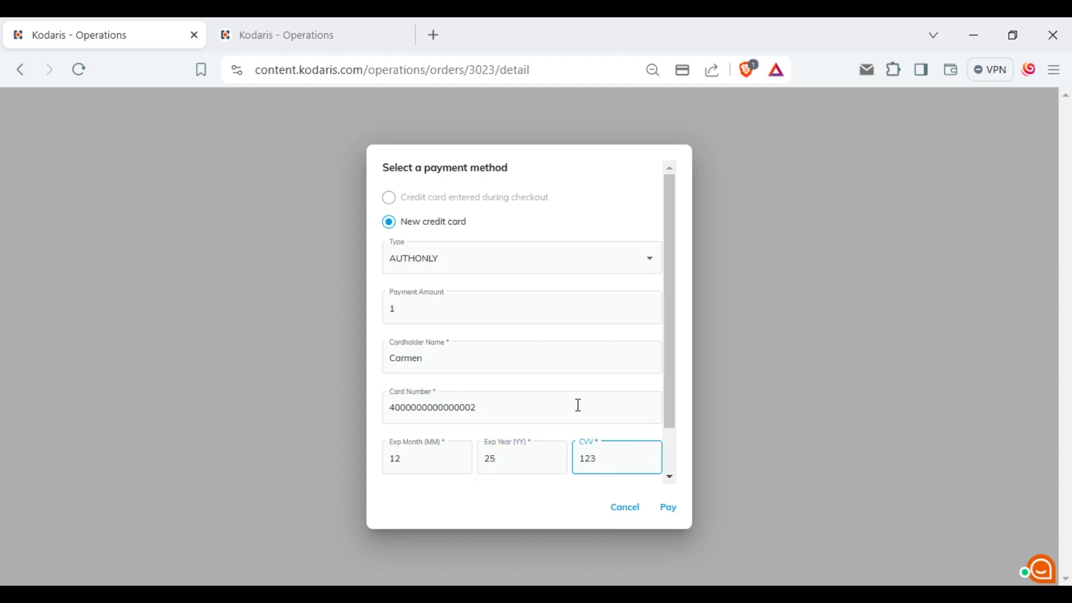
left_click(667, 507)
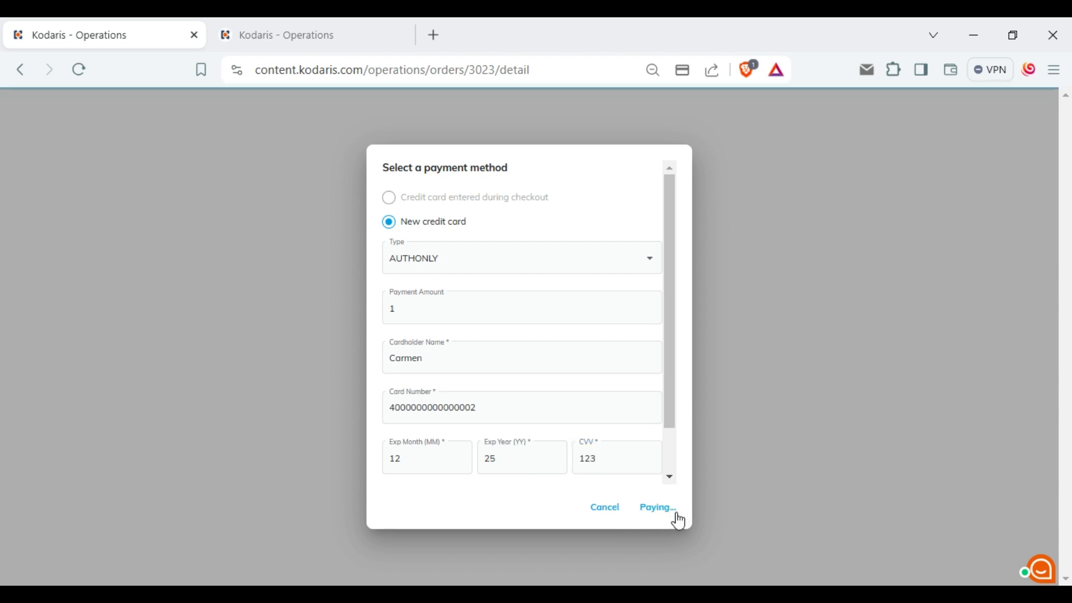
left_click(657, 507)
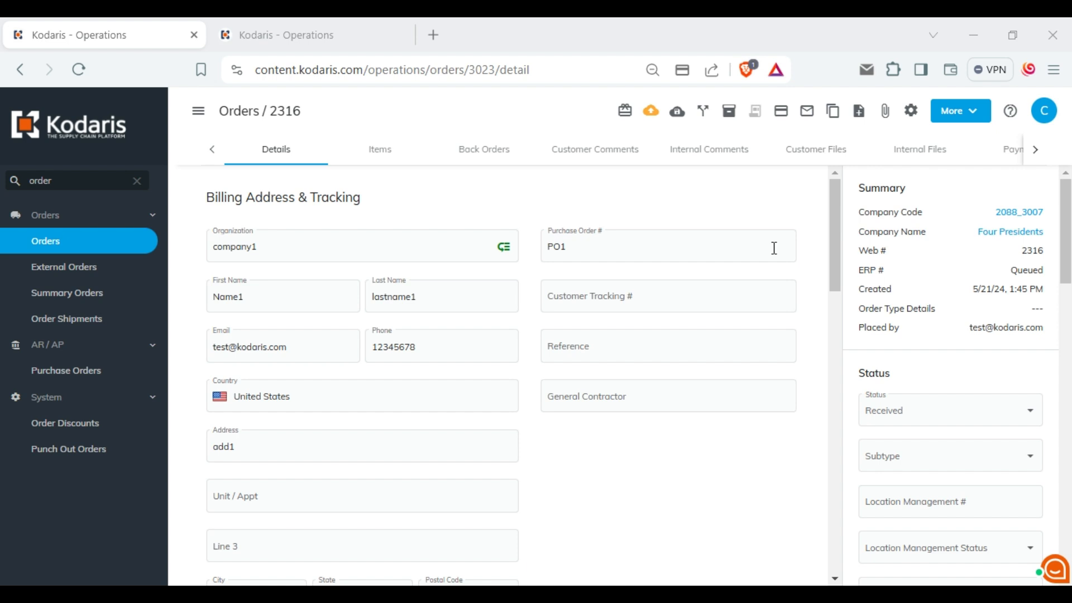
Show order 2316's payments with the Payment Type column added, highlighting PRIOR_AUTH
left_click(1034, 149)
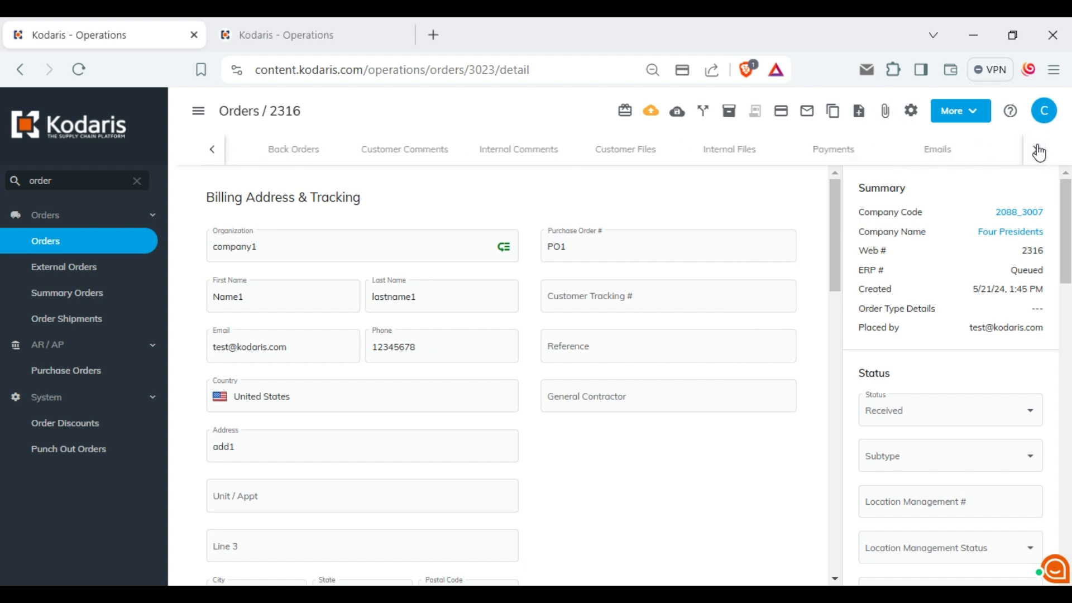
left_click(1038, 149)
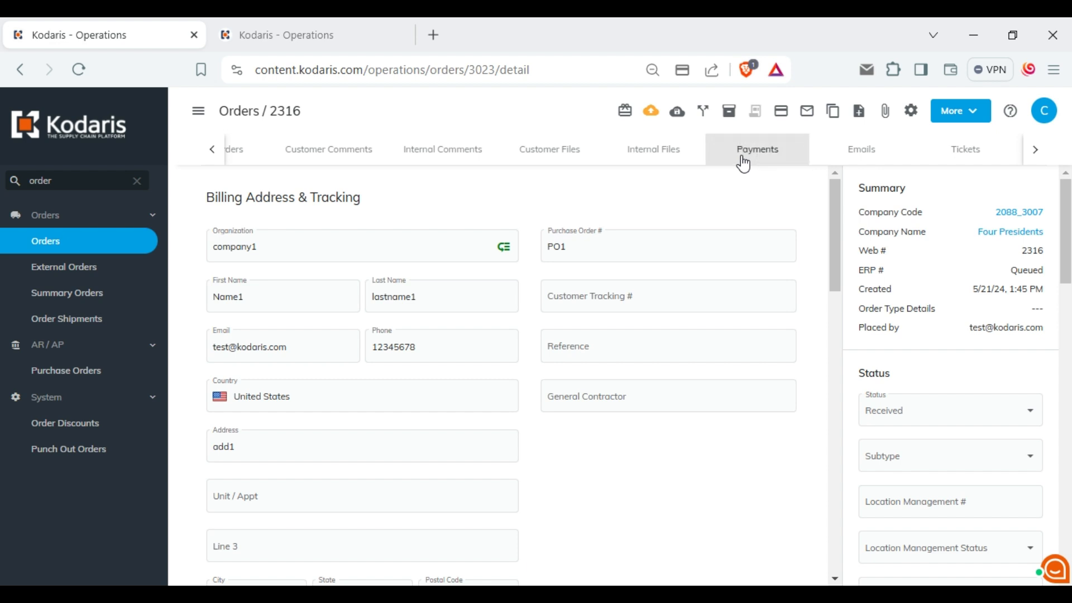
left_click(757, 149)
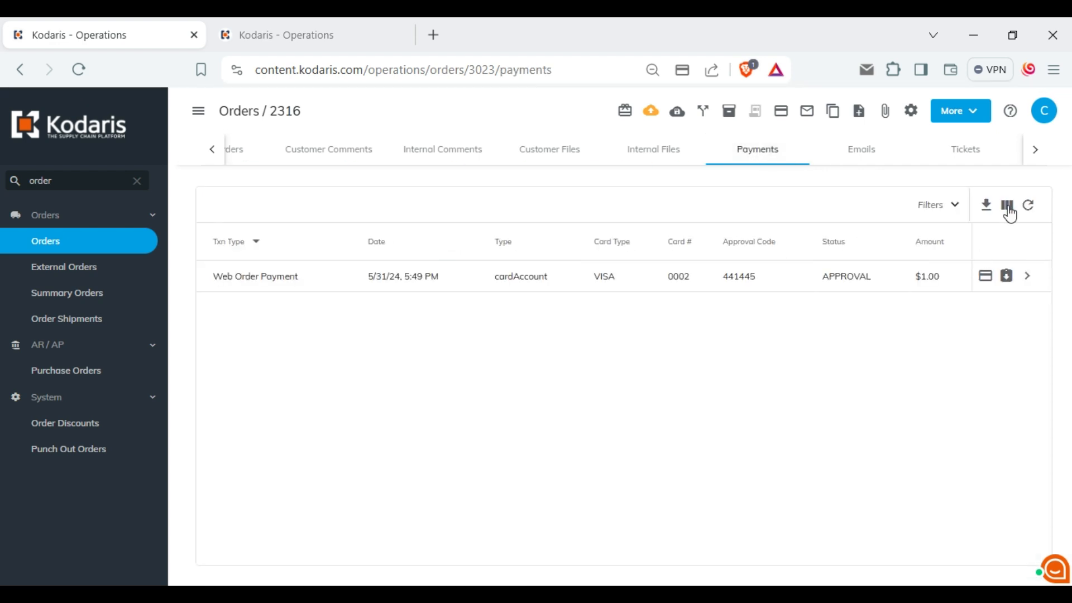
left_click(1006, 206)
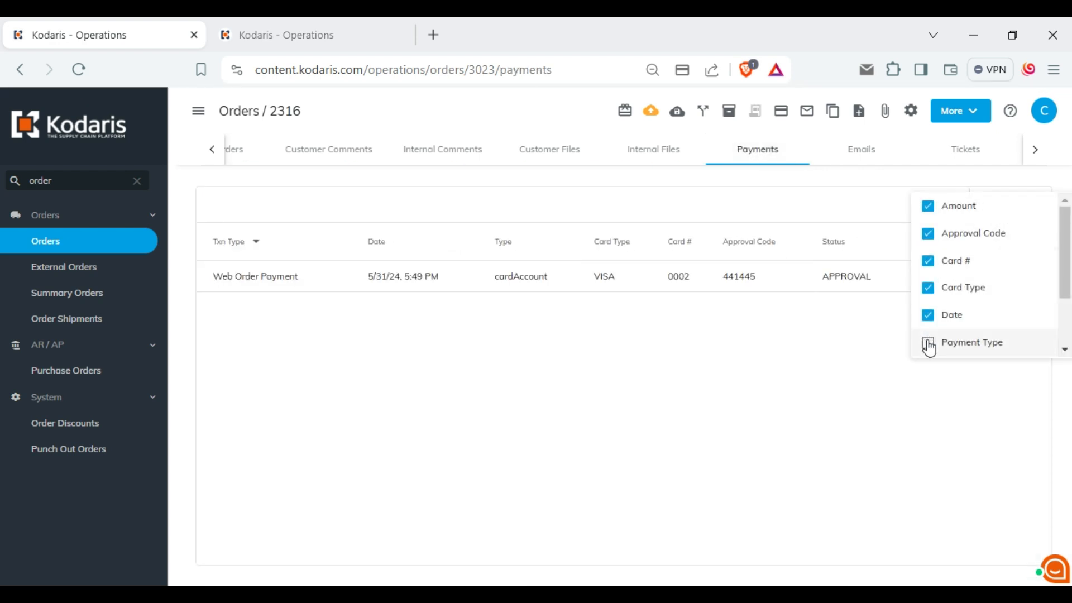
left_click(928, 342)
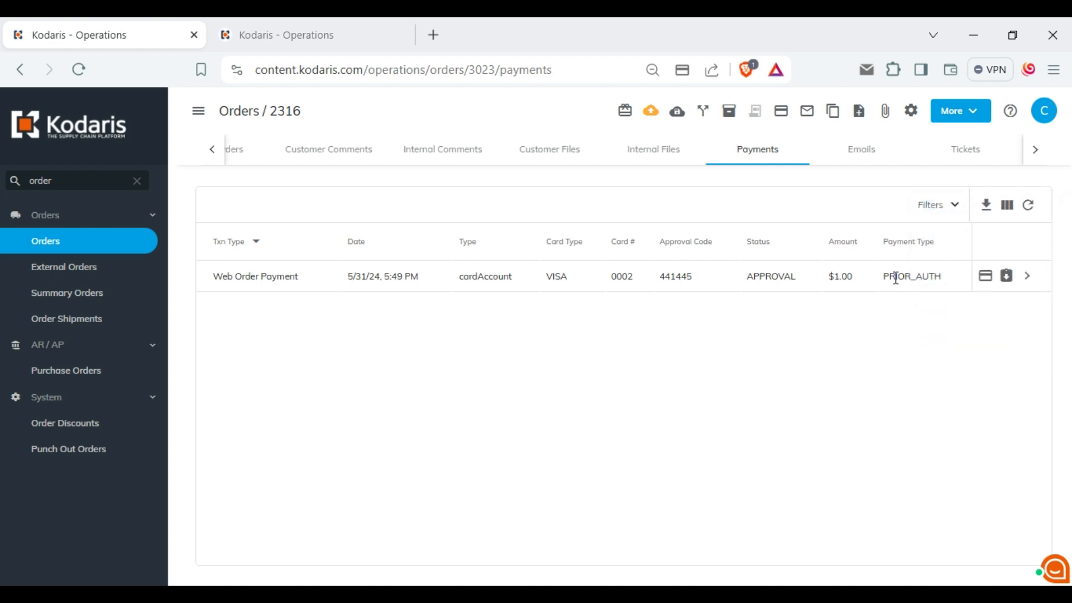
double_click(911, 276)
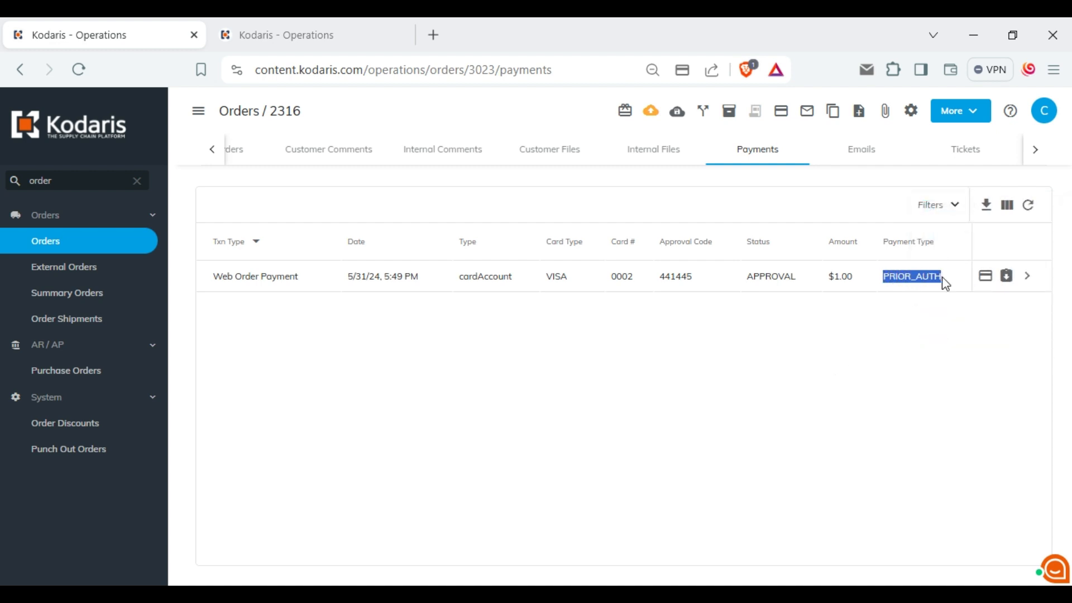
mouse_move(863, 422)
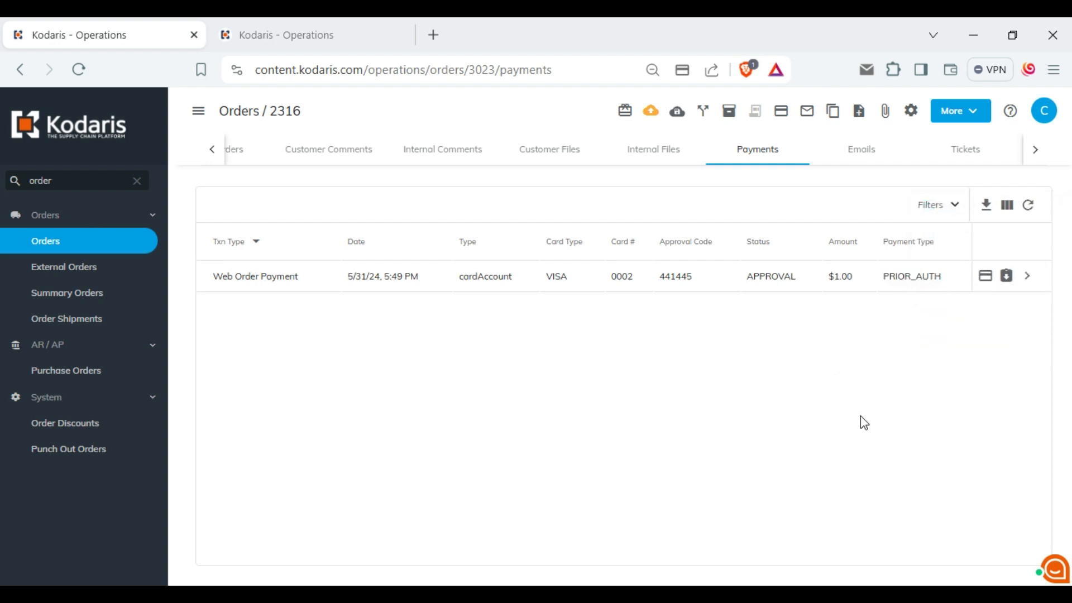